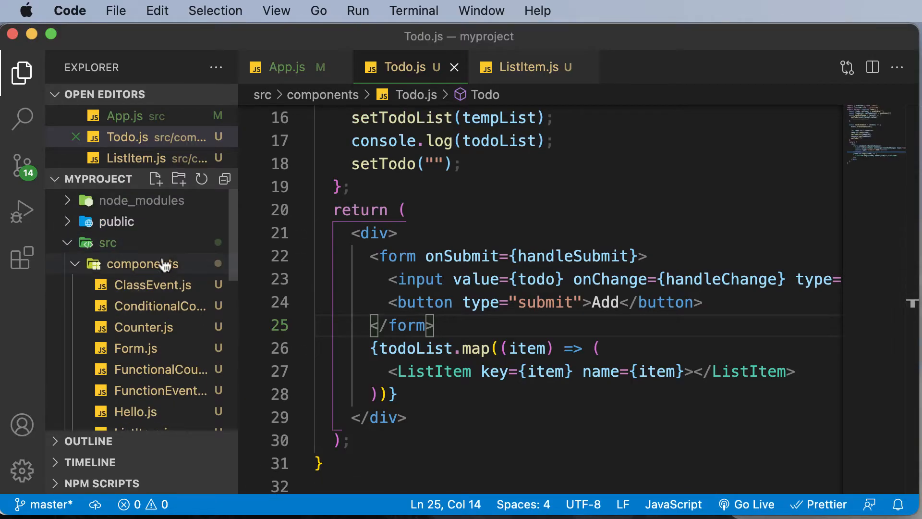
- Create a new file named inlineComponent.js inside the components folder
right_click(142, 263)
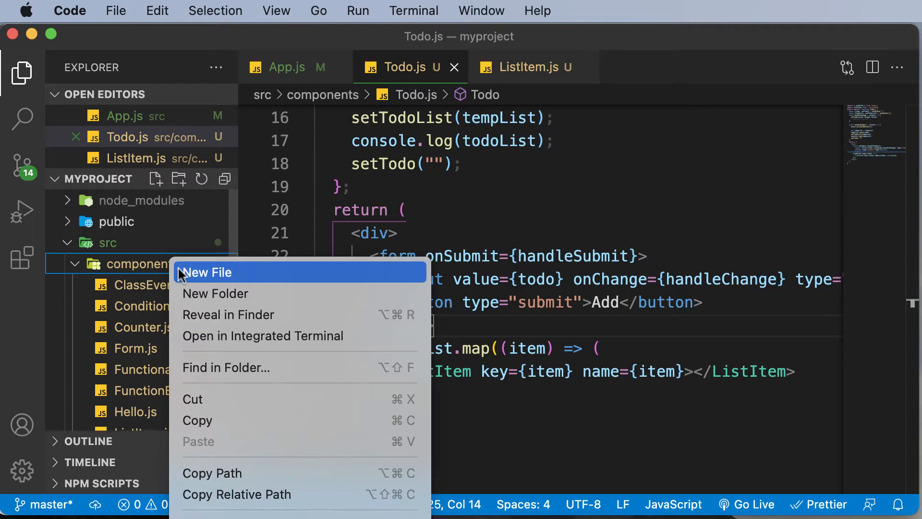
left_click(205, 272)
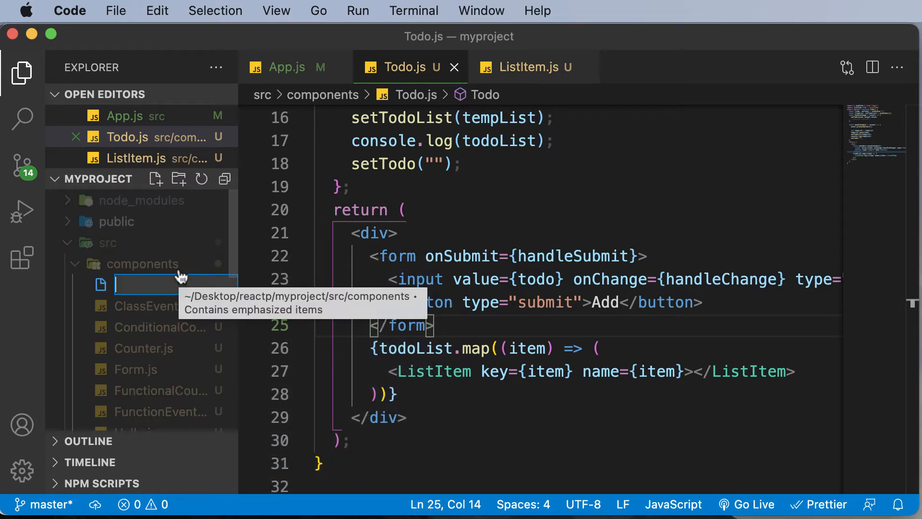
type("inlineComponent.js")
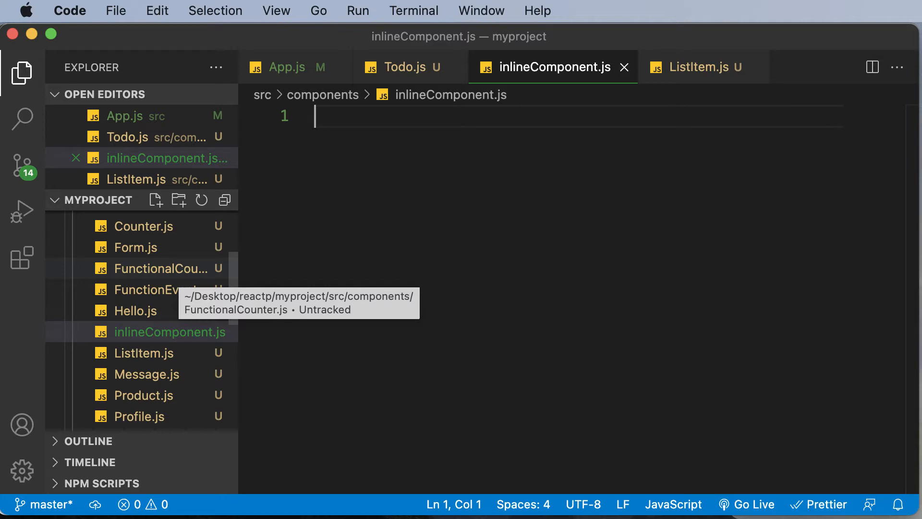
mouse_move(336, 241)
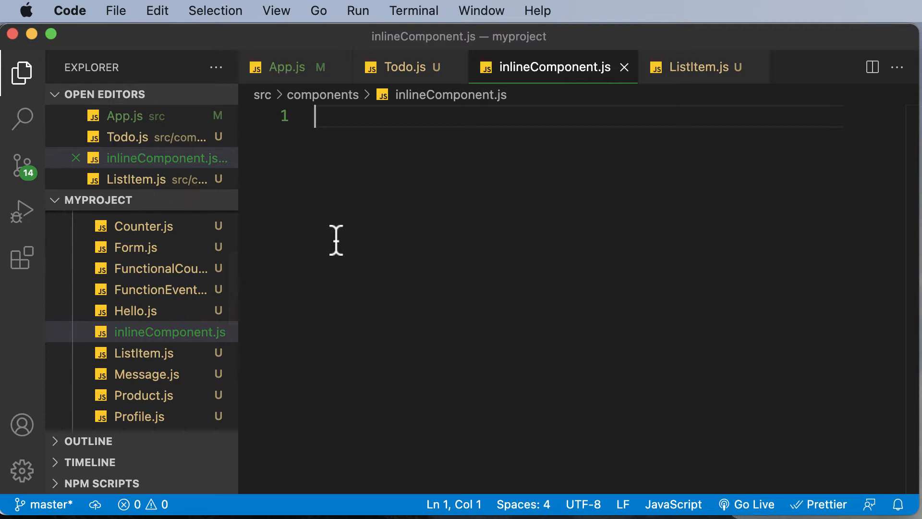
- Write 'export default function' on line 1 of inlineComponent.js
type("export def")
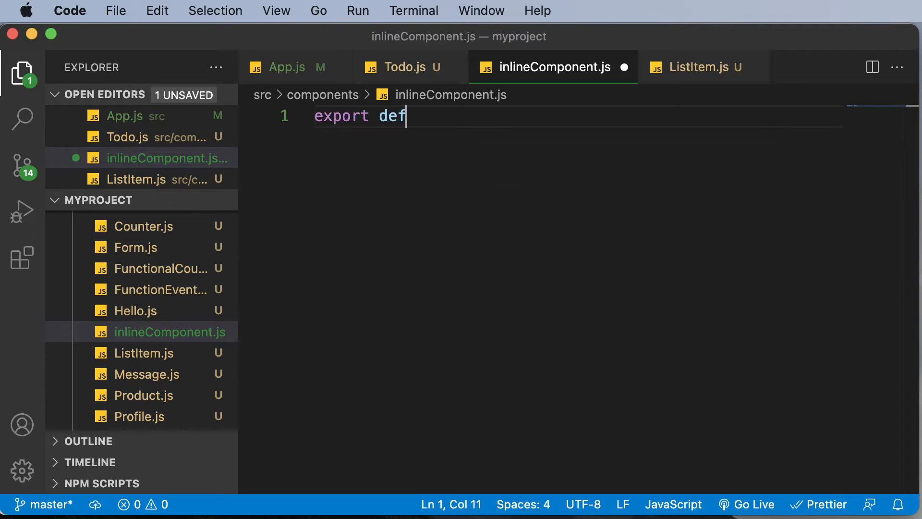
type("ault function")
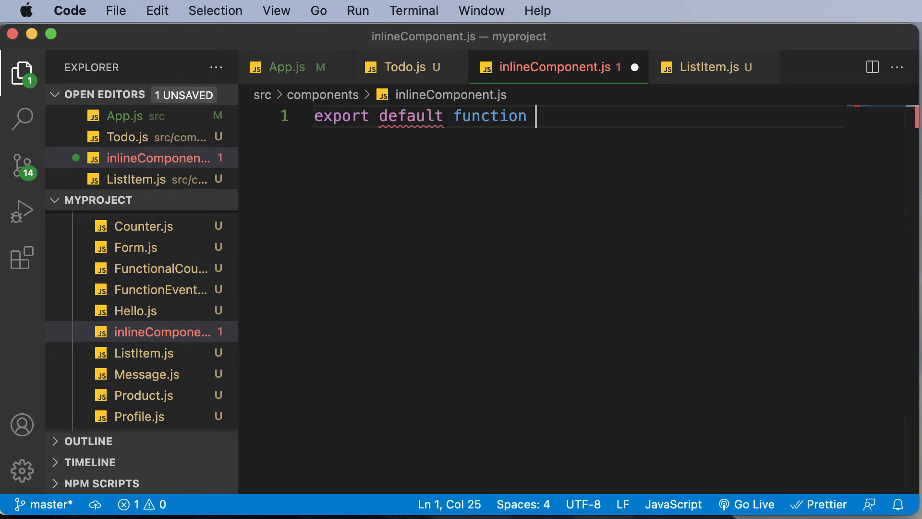
type("inclin")
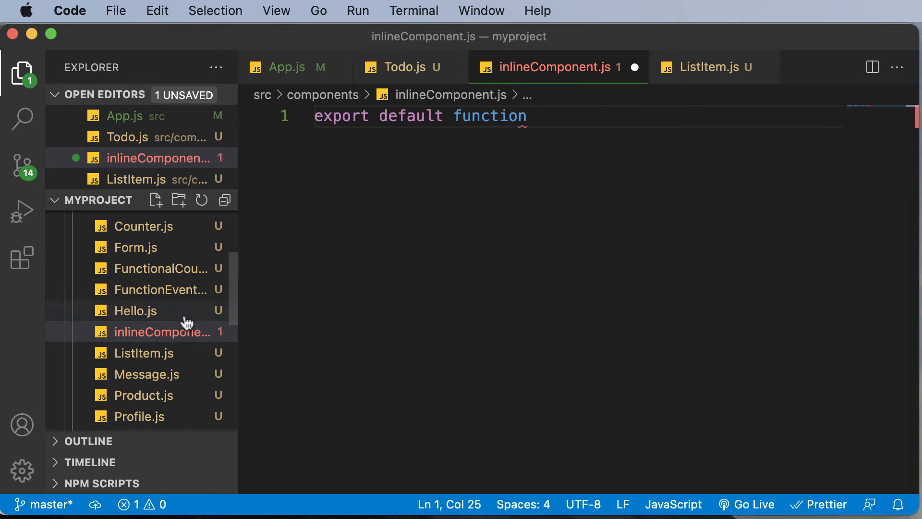
- Rename the file to InlineComponent.js with a capital I and return to the editor
right_click(163, 331)
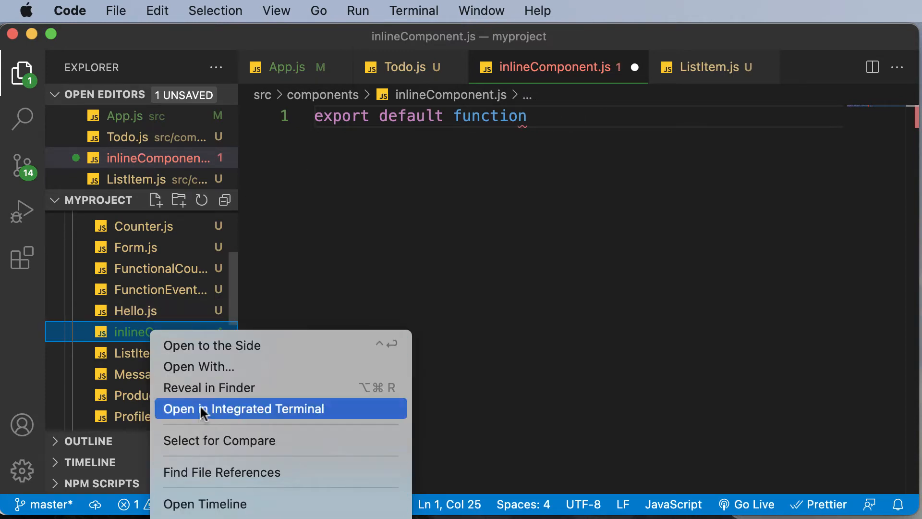
left_click(198, 412)
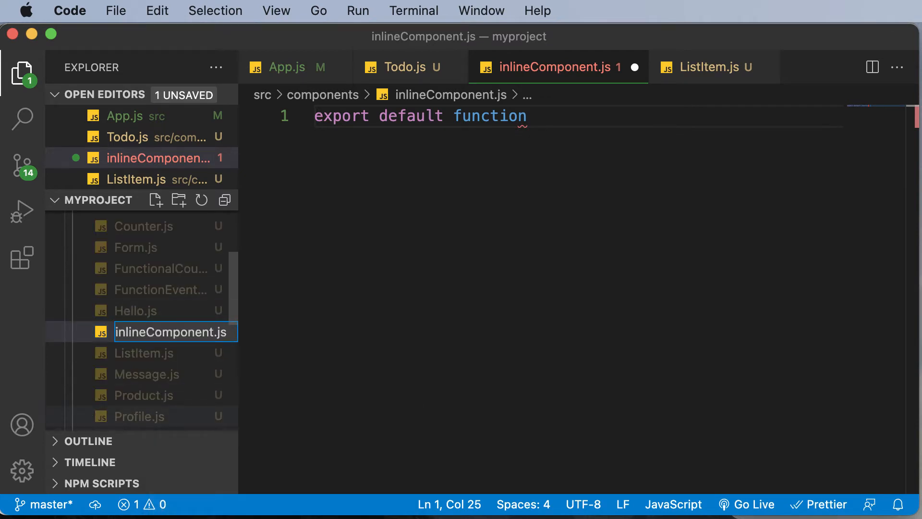
key("Return")
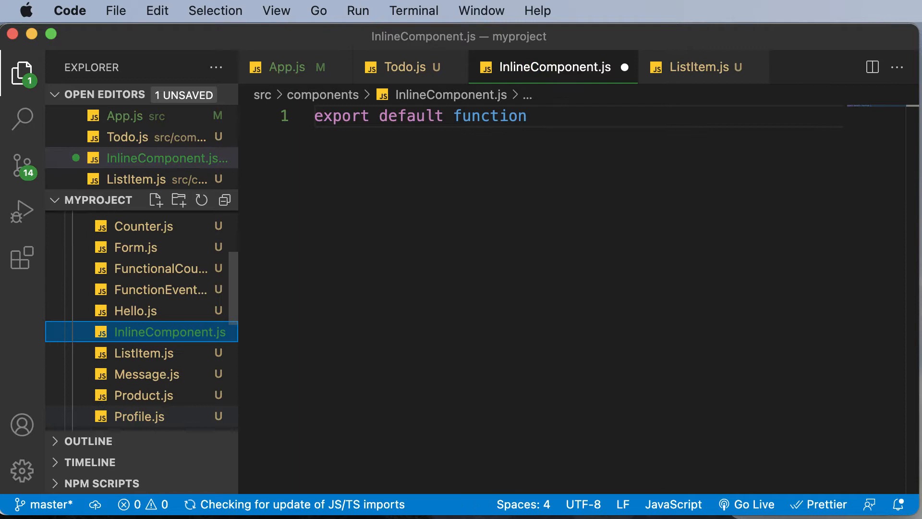
left_click(528, 117)
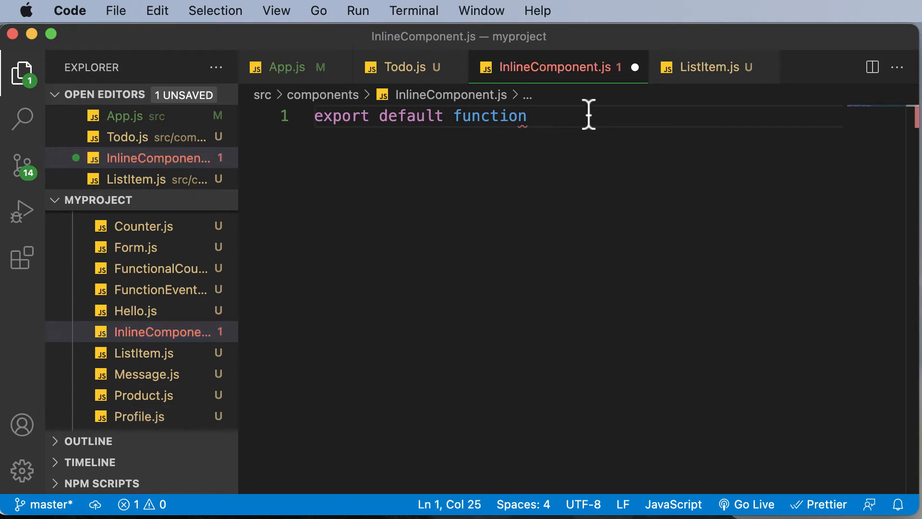
- Define InlineComponent() returning a div containing an h1 element
type("InlineCompo")
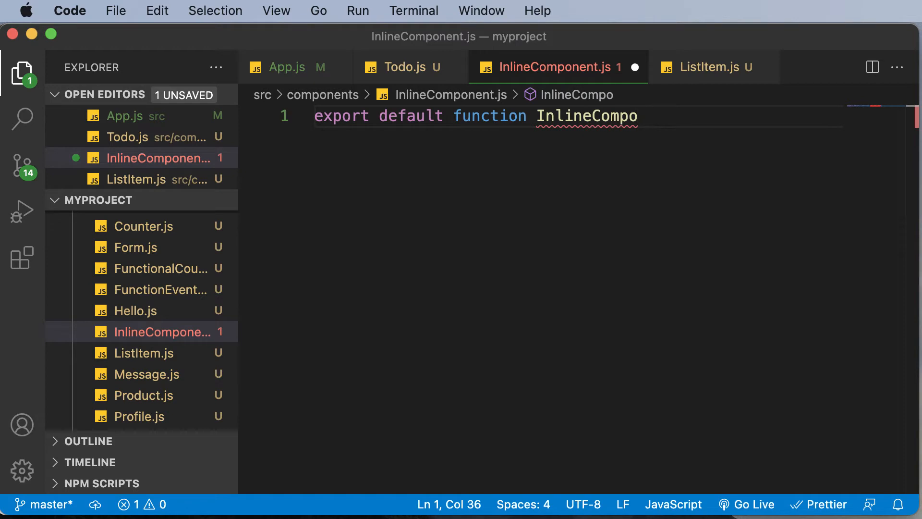
type("nent(){")
type("return")
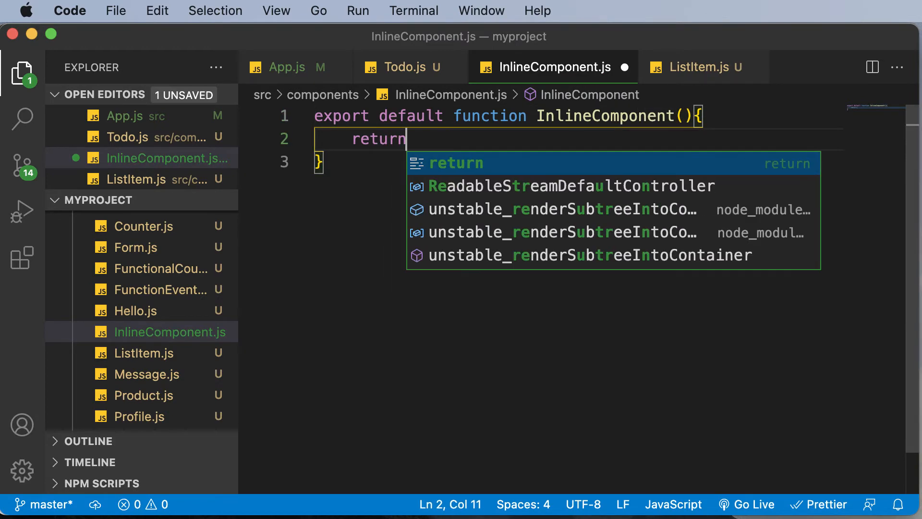
type("<div></div>")
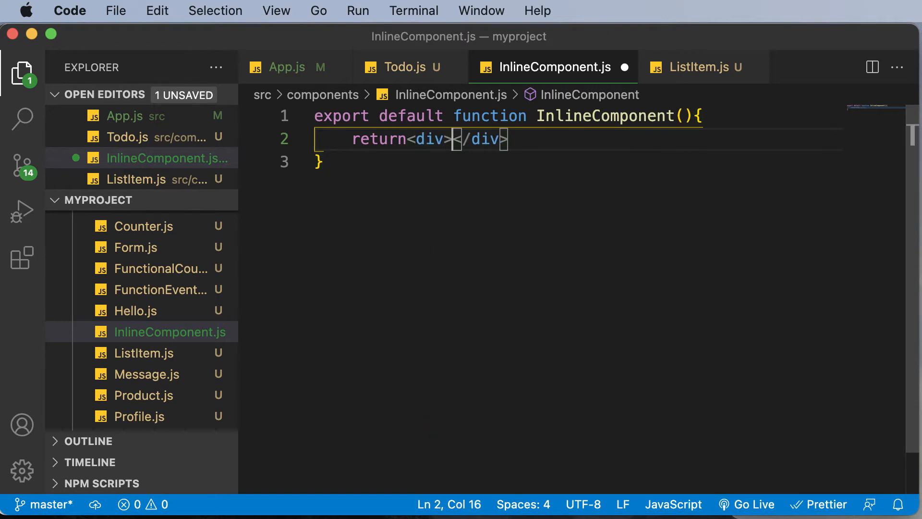
type("<h1></h1>")
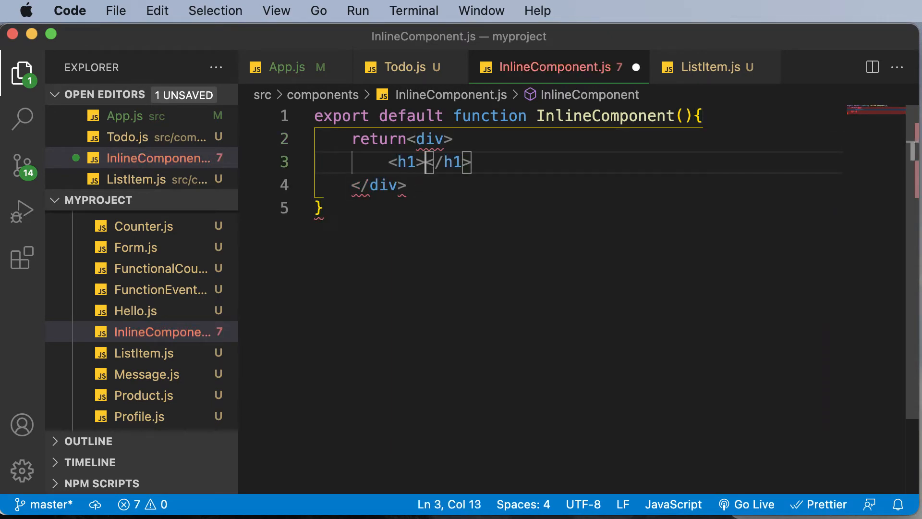
- Give the h1 the text 'This is an inline component'
type("THi")
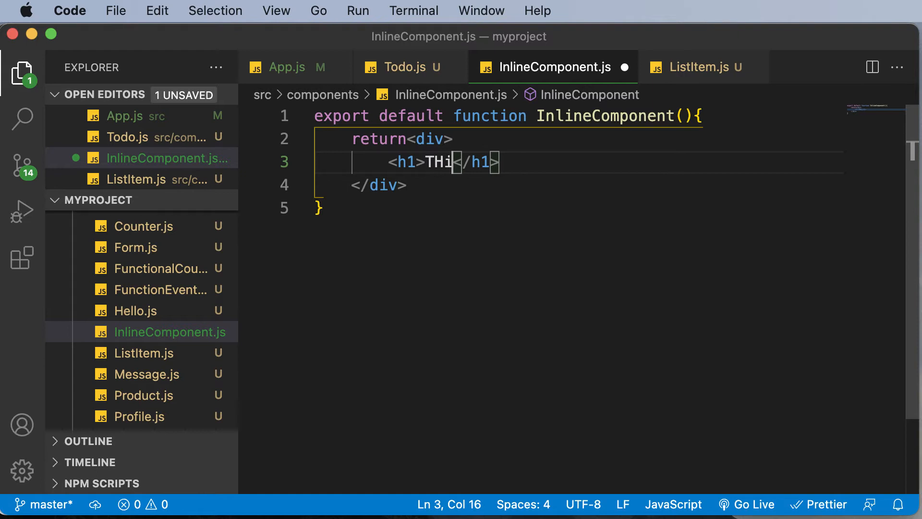
key("Backspace")
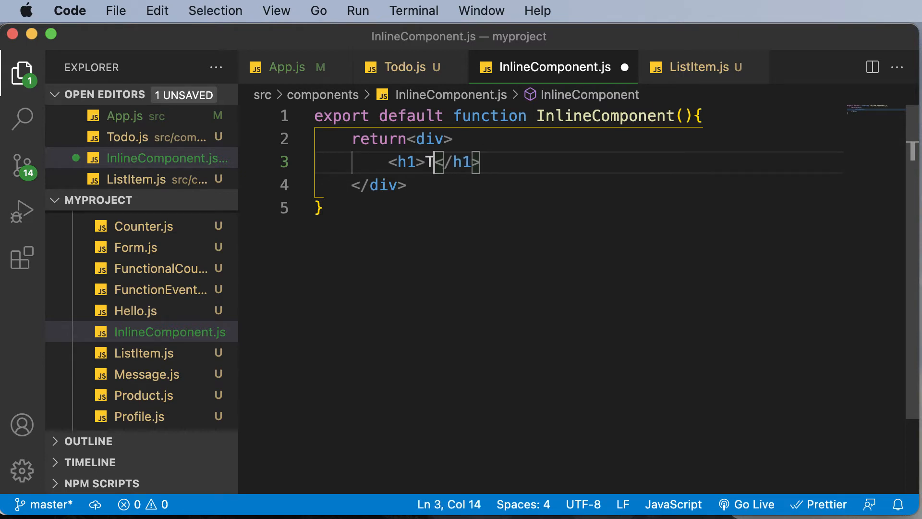
type("his is an inl")
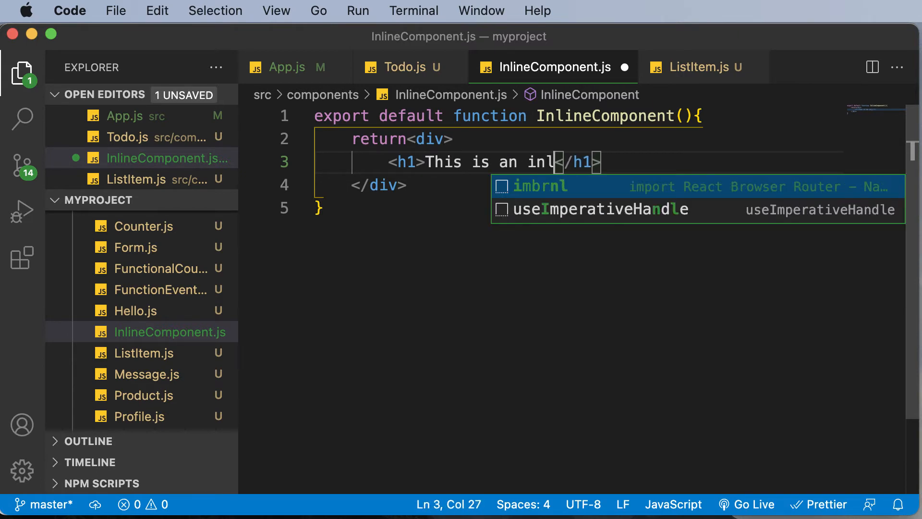
type("ine componen")
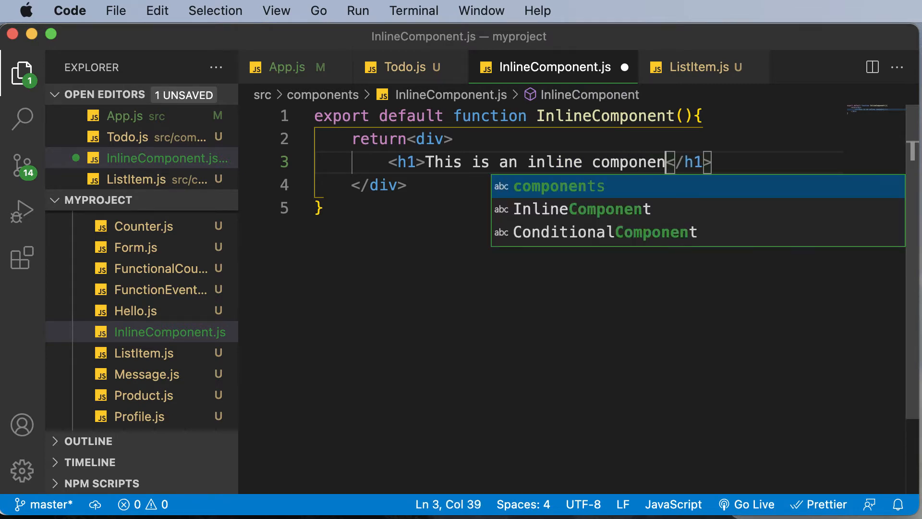
type("t")
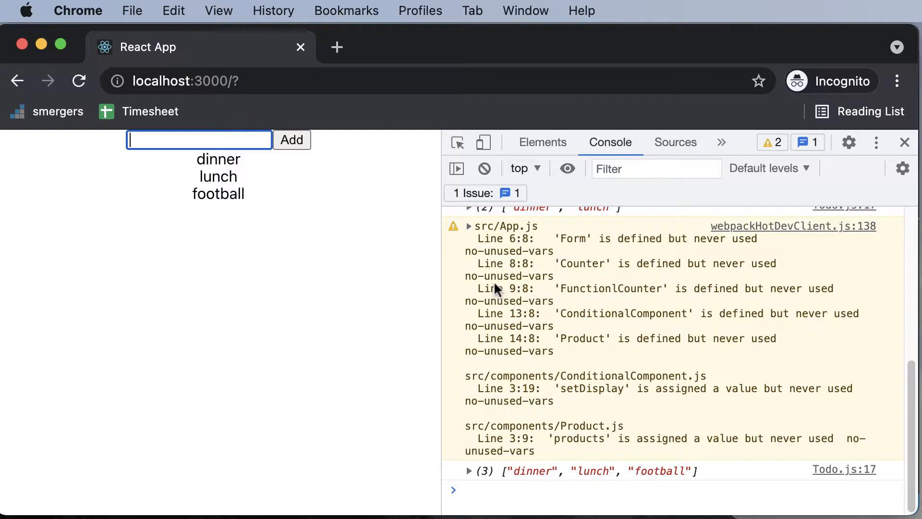
mouse_move(155, 140)
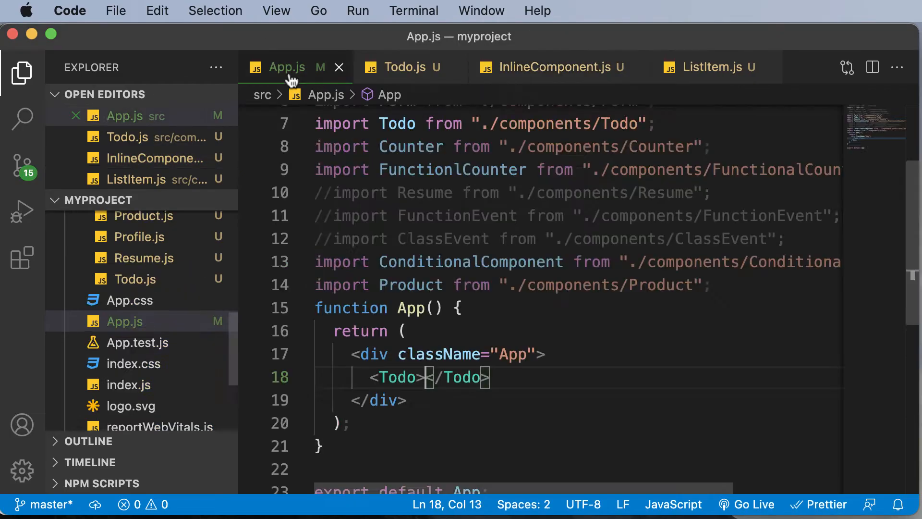
- Import InlineComponent in App.js and render it in place of the Todo element
key("Enter")
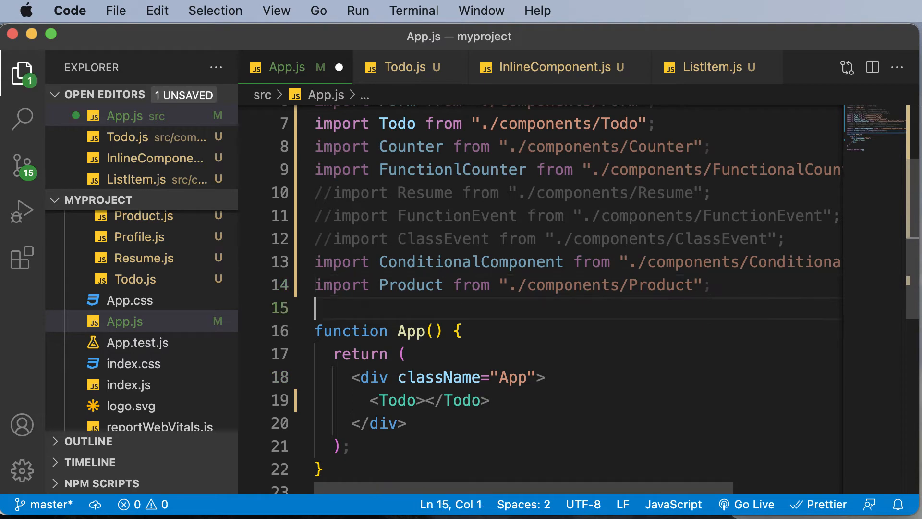
type("import InlineComponent from \"./components/inlineComponent")
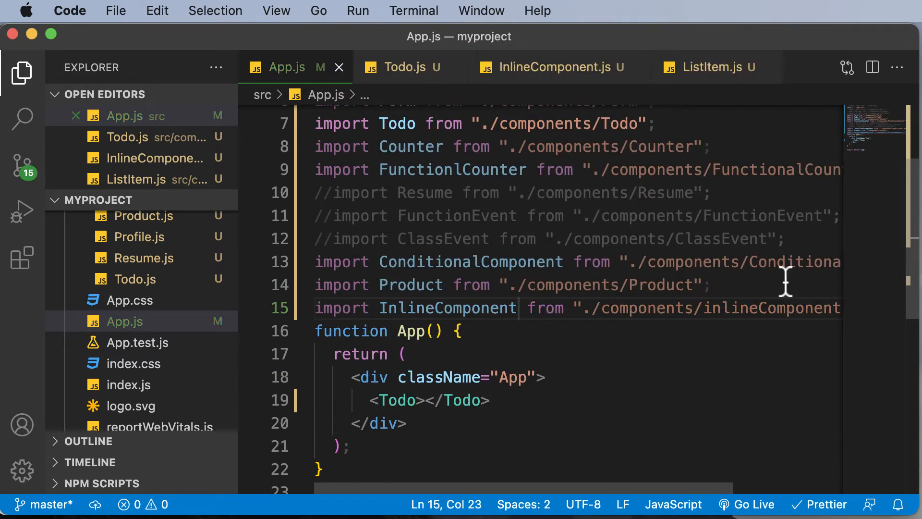
double_click(428, 399)
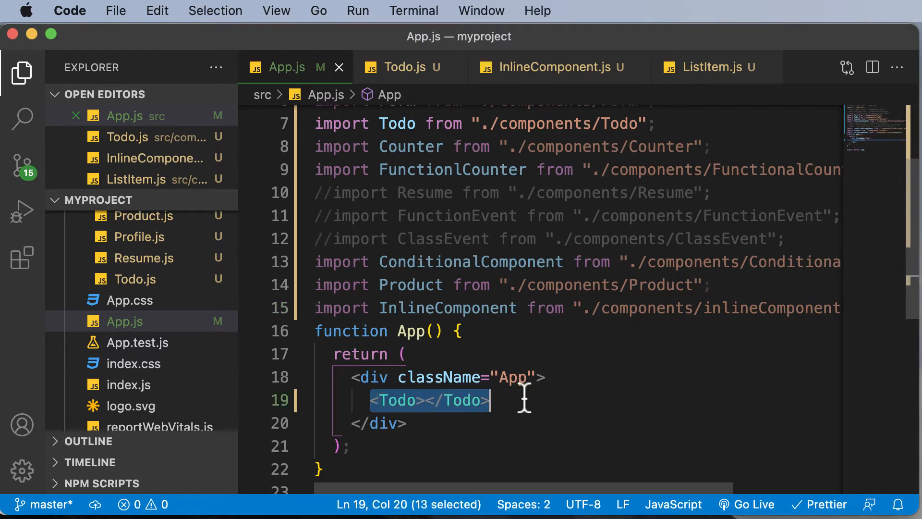
type("Inline")
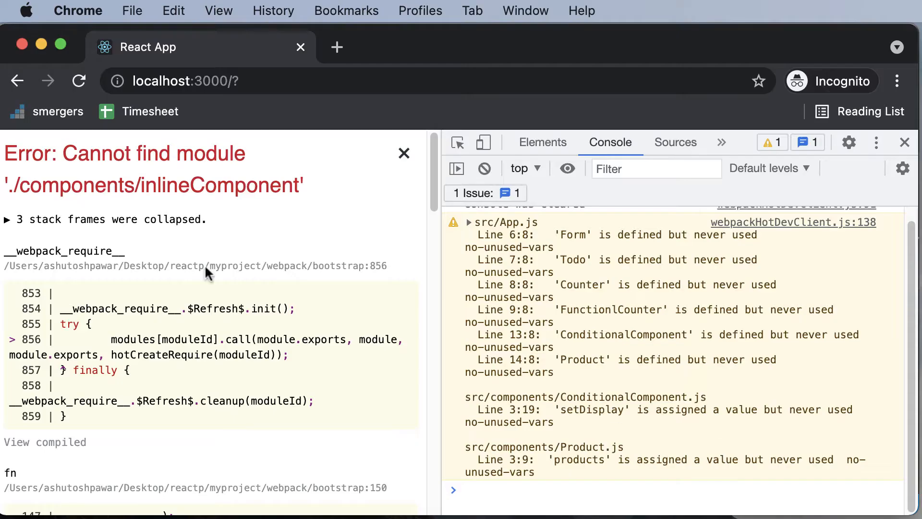
- Dismiss the module error and close the DevTools panel to reveal the rendered heading
left_click(404, 152)
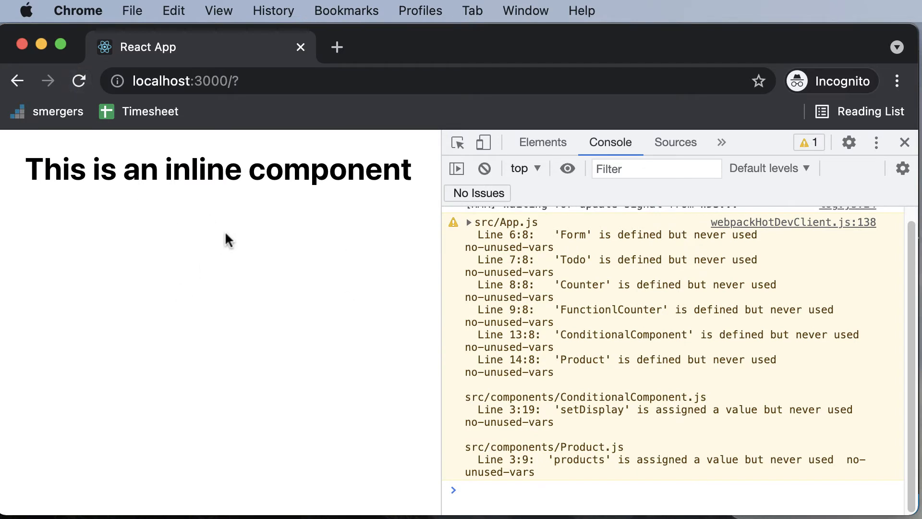
mouse_move(905, 142)
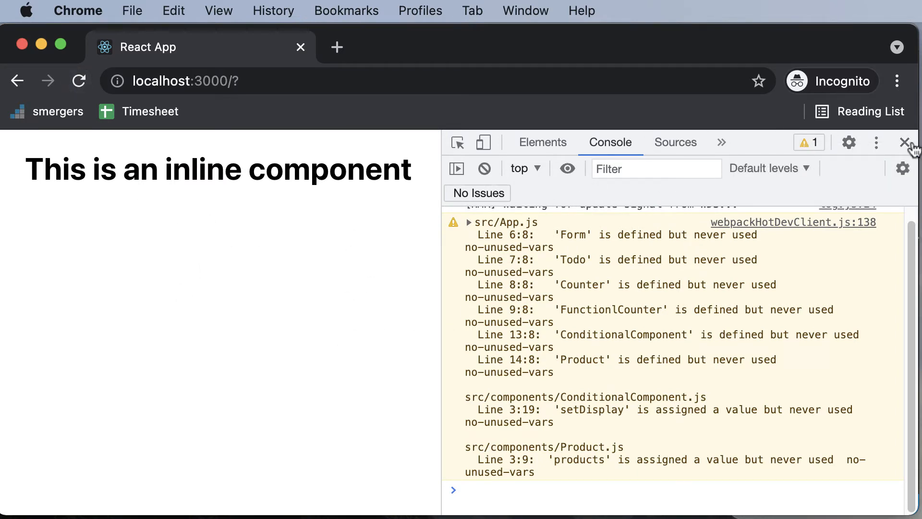
left_click(906, 142)
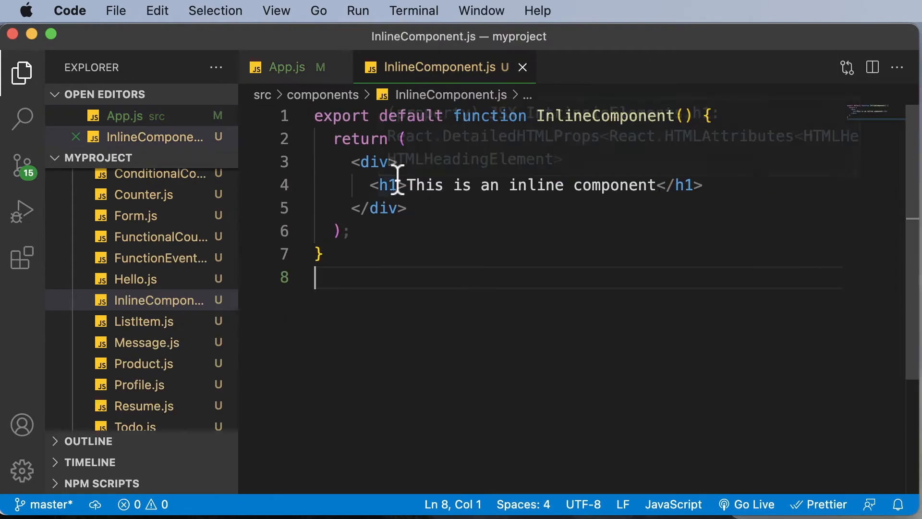
- Focus the editor and add an empty brace block above the component
left_click(22, 72)
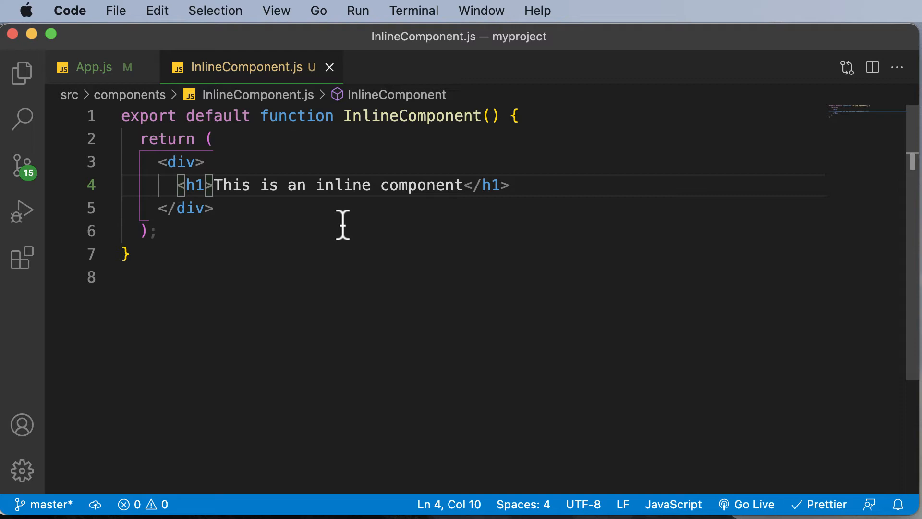
mouse_move(150, 116)
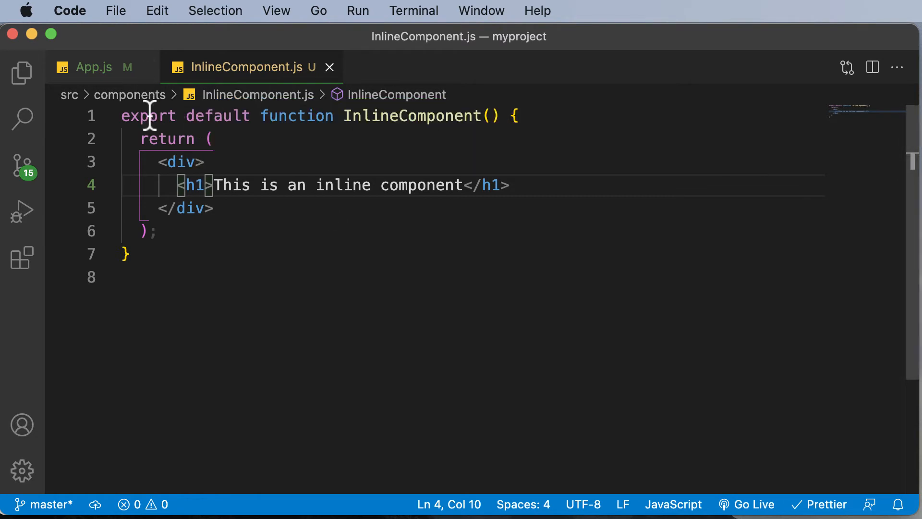
key("Enter")
type("{")
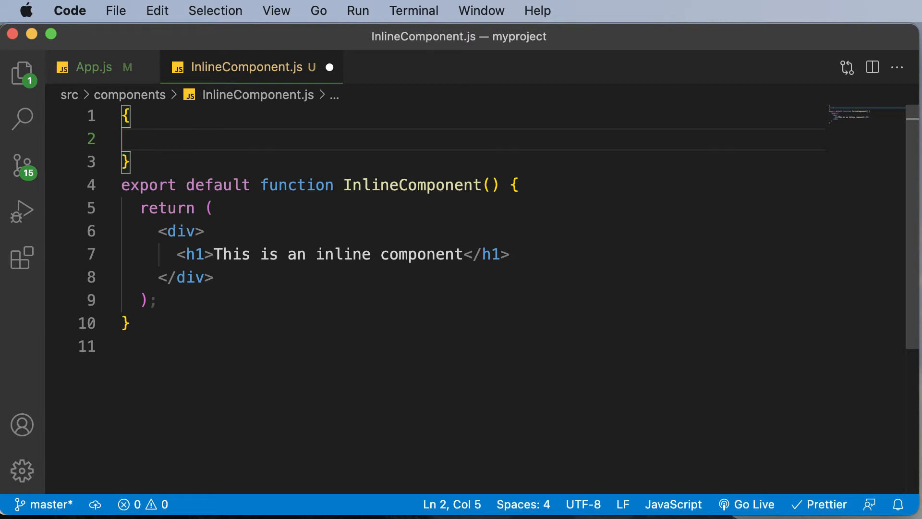
- Declare const header as an object with color: "blue" above the component
type("colo")
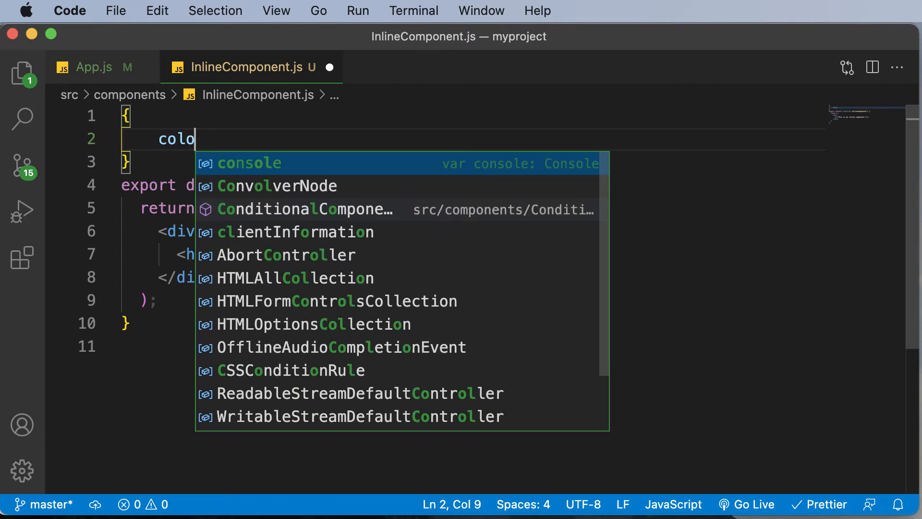
type("r:")
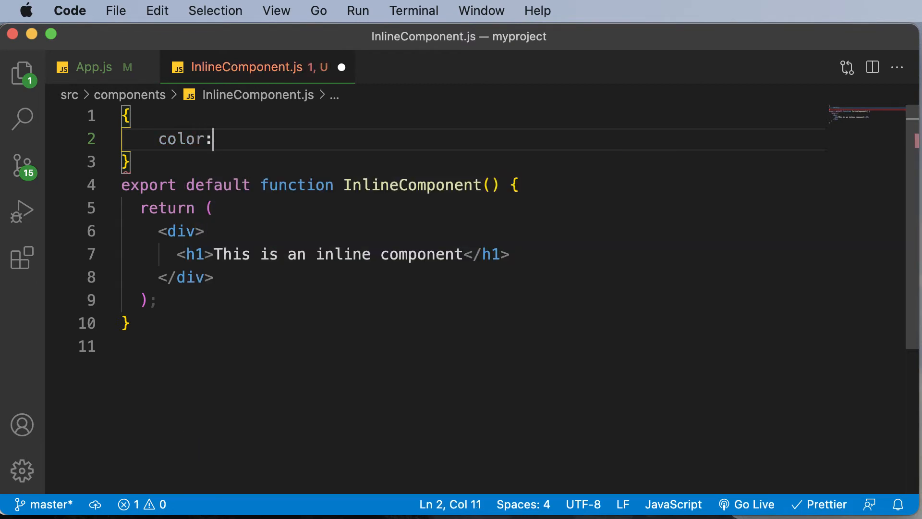
type("\"bl\"")
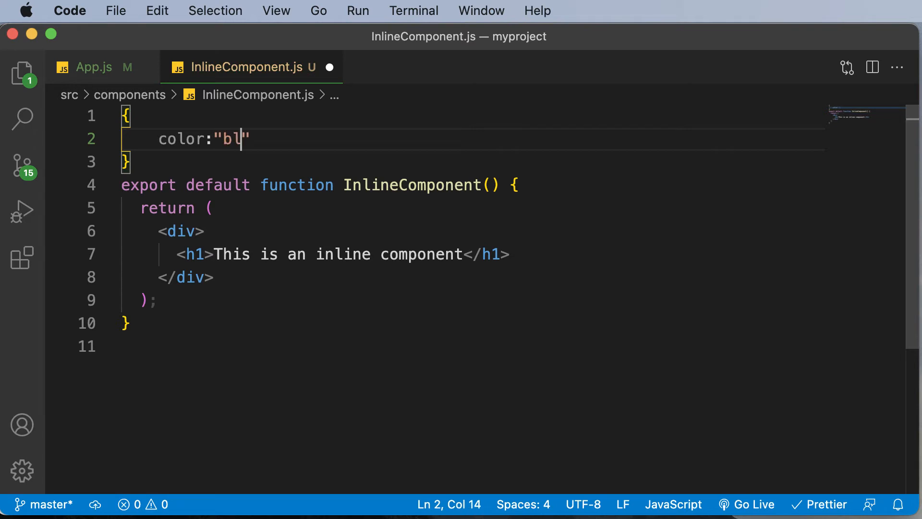
type("ue\",")
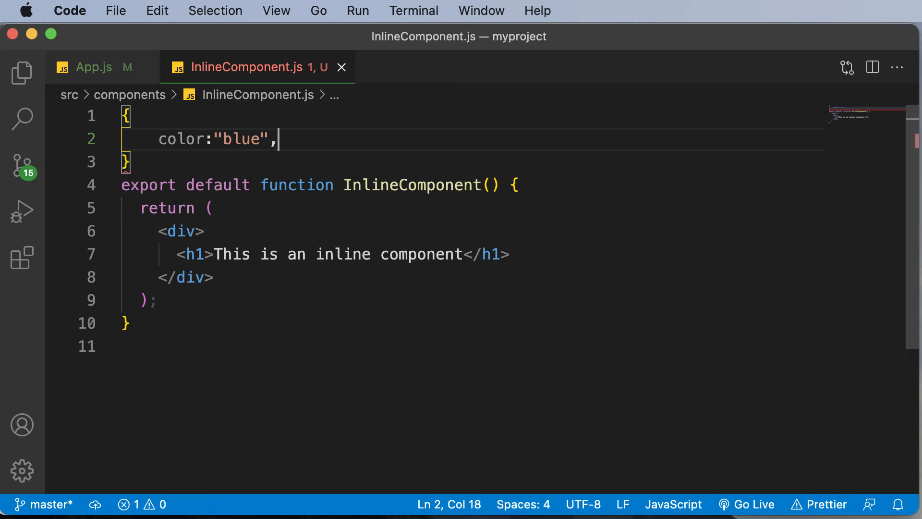
left_click(126, 116)
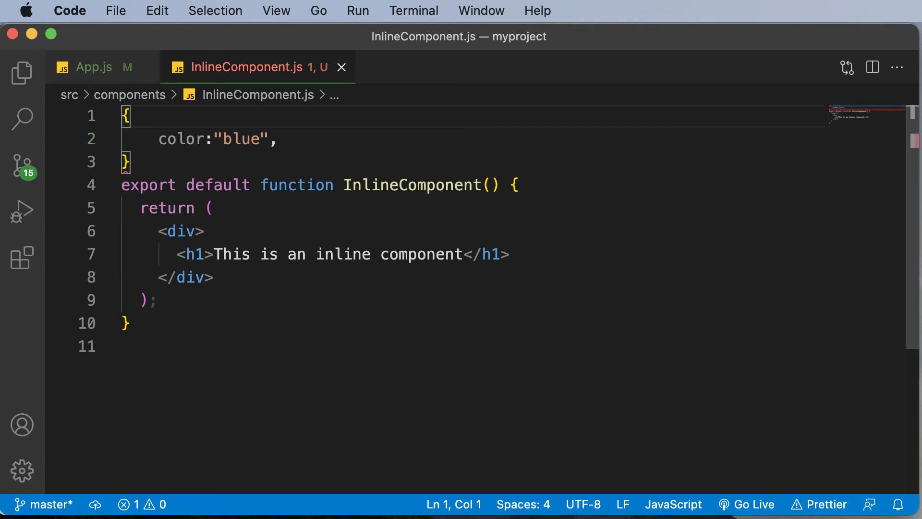
type("const")
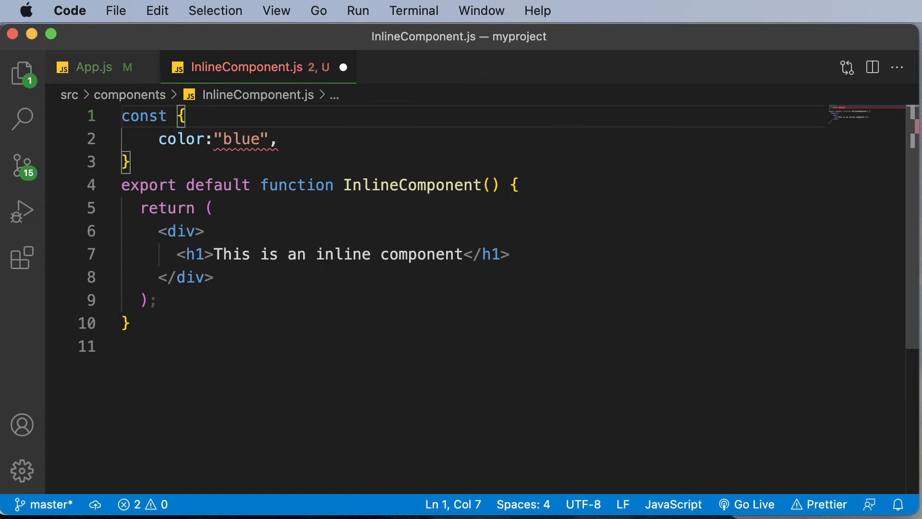
type("header =")
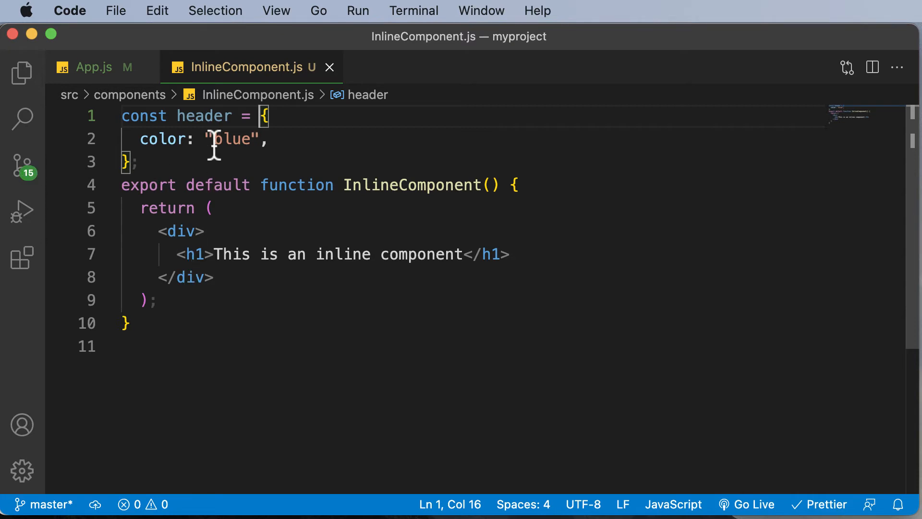
mouse_move(580, 253)
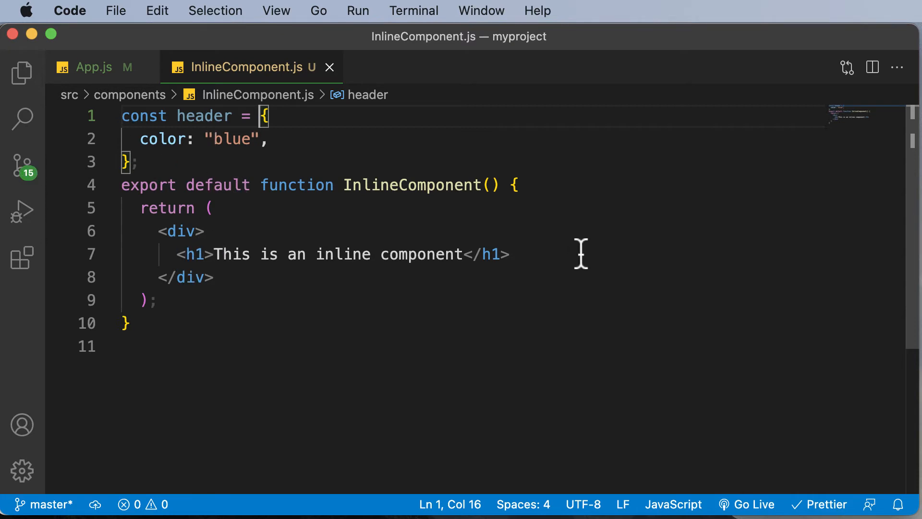
mouse_move(238, 139)
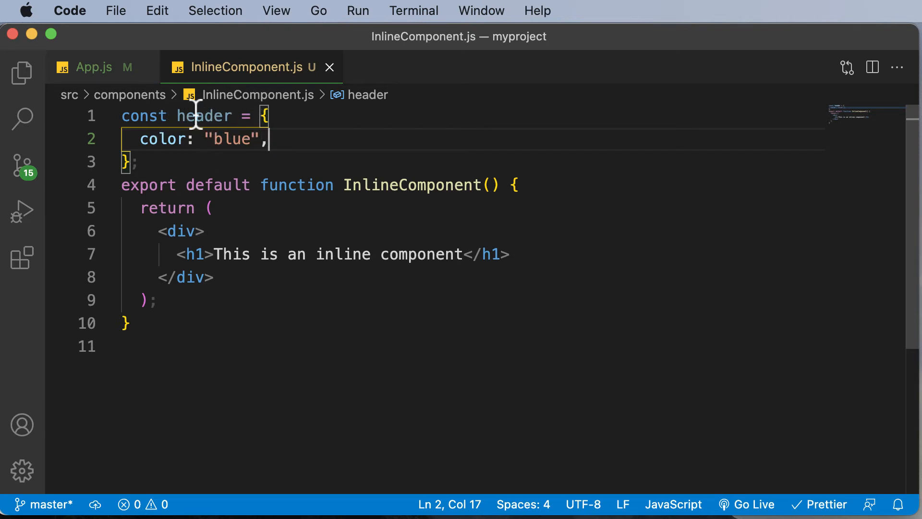
mouse_move(196, 253)
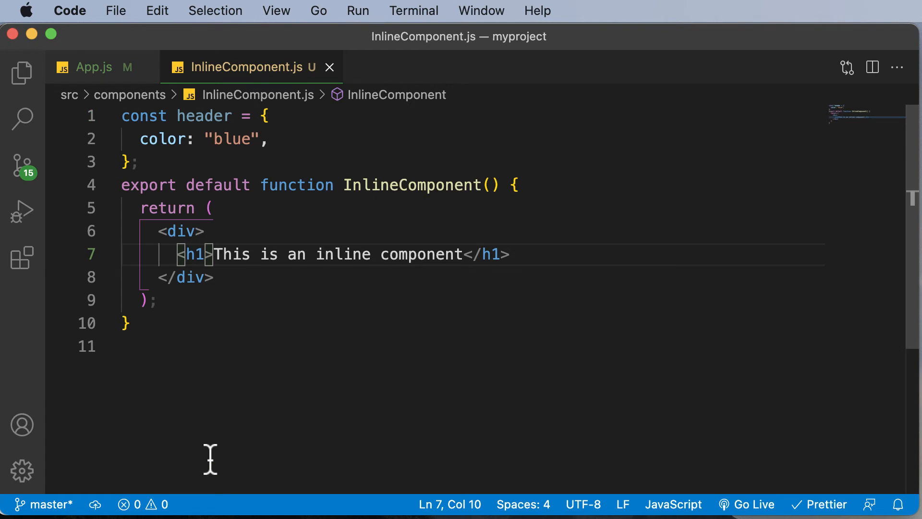
- Apply style={header} to the h1 element
type("style")
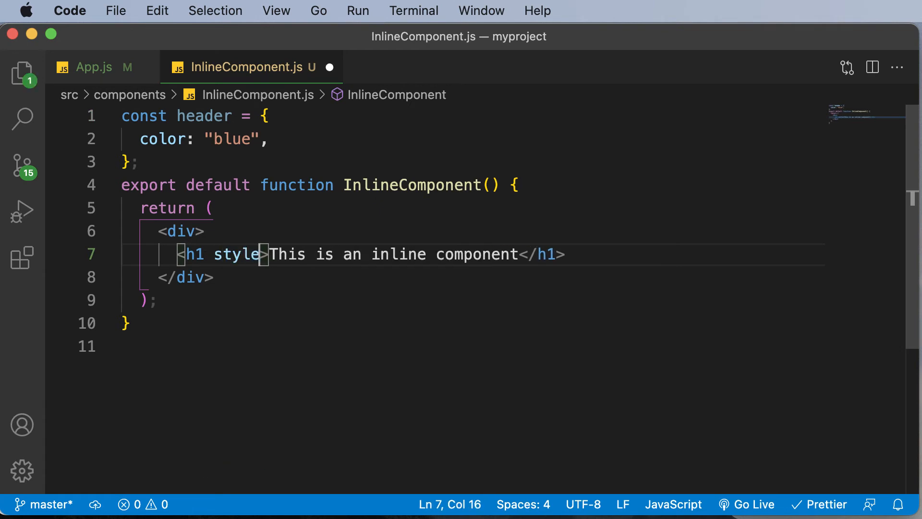
type("={}")
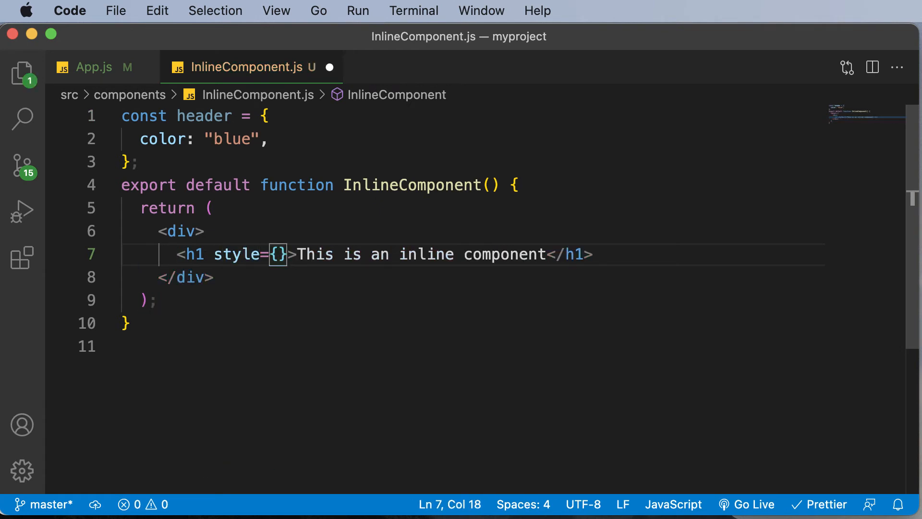
type("header")
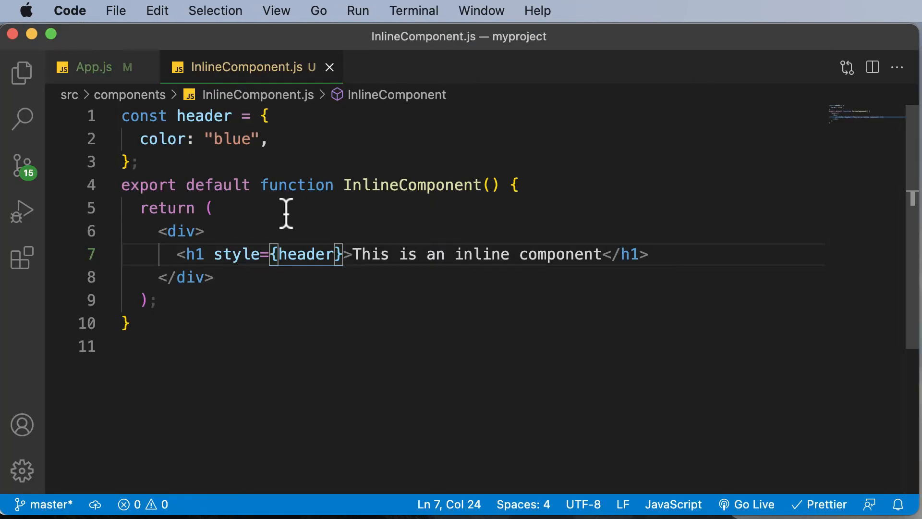
mouse_move(178, 180)
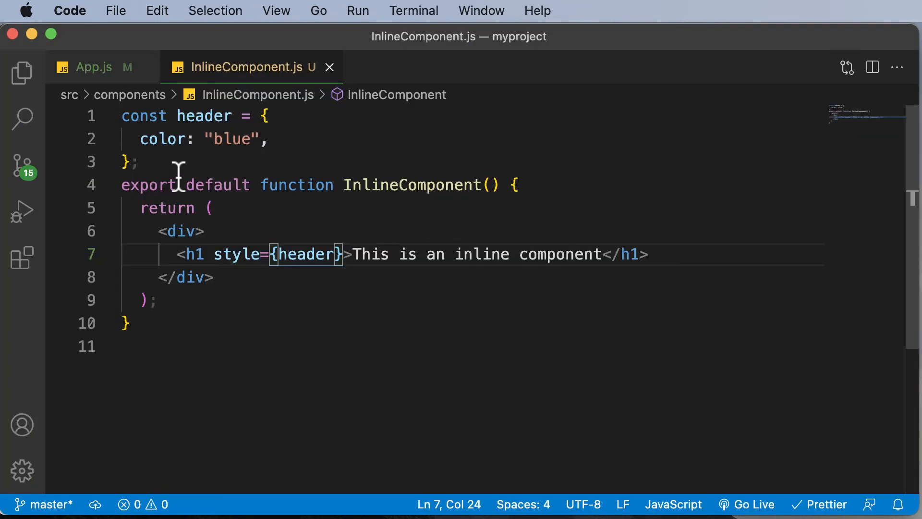
- Add fontSize: "40px" to the header object, later changed to 140px
left_click(269, 138)
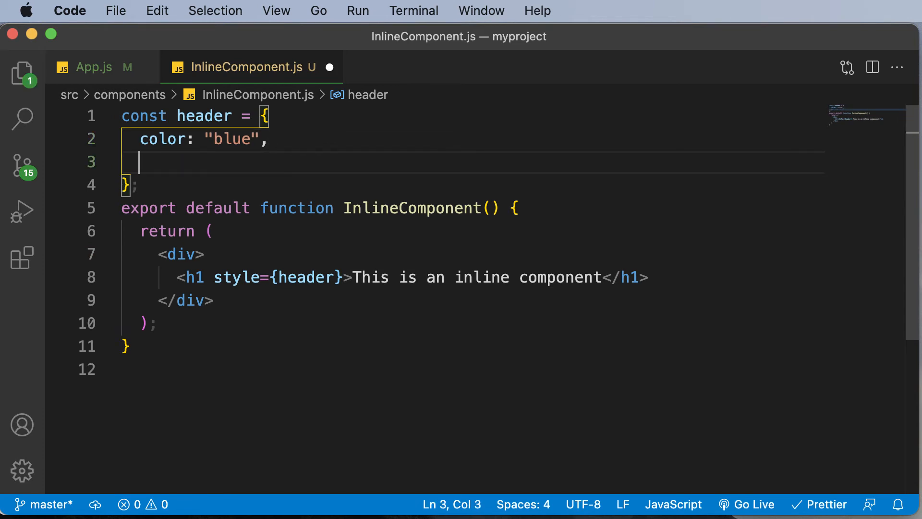
type("font")
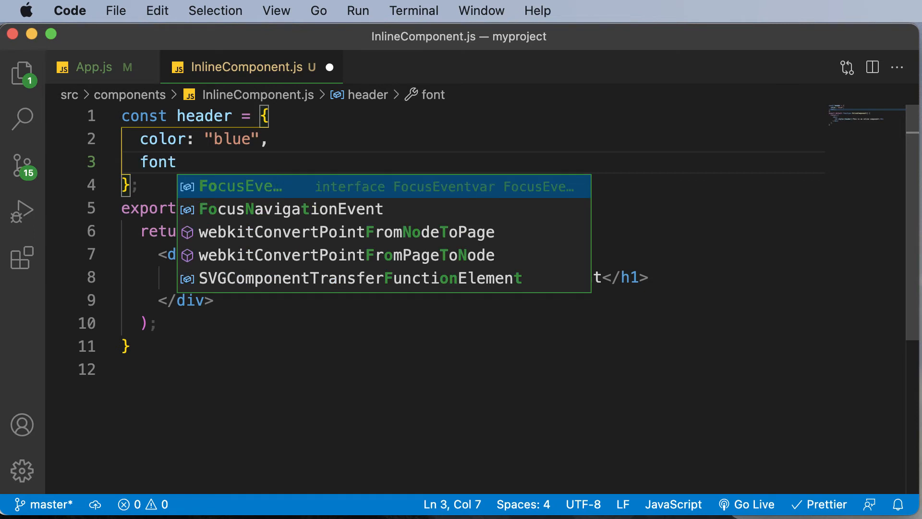
type("Siz")
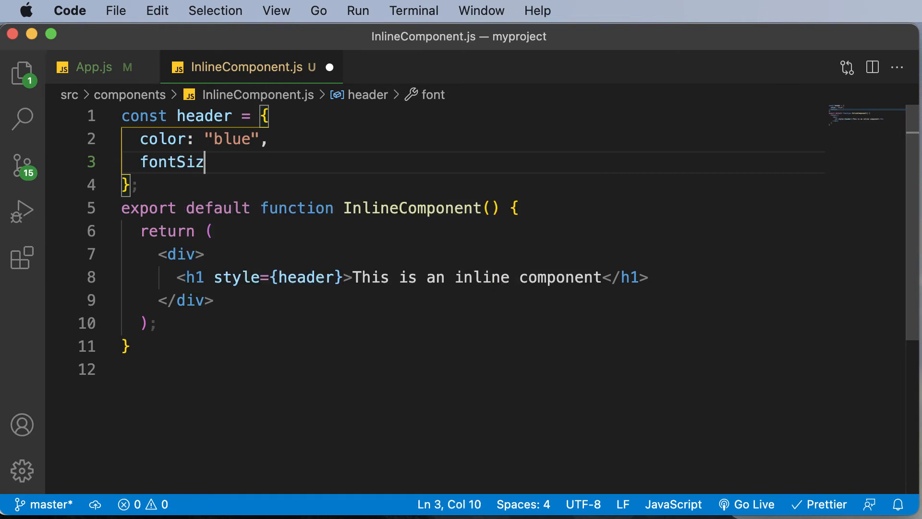
type("e:")
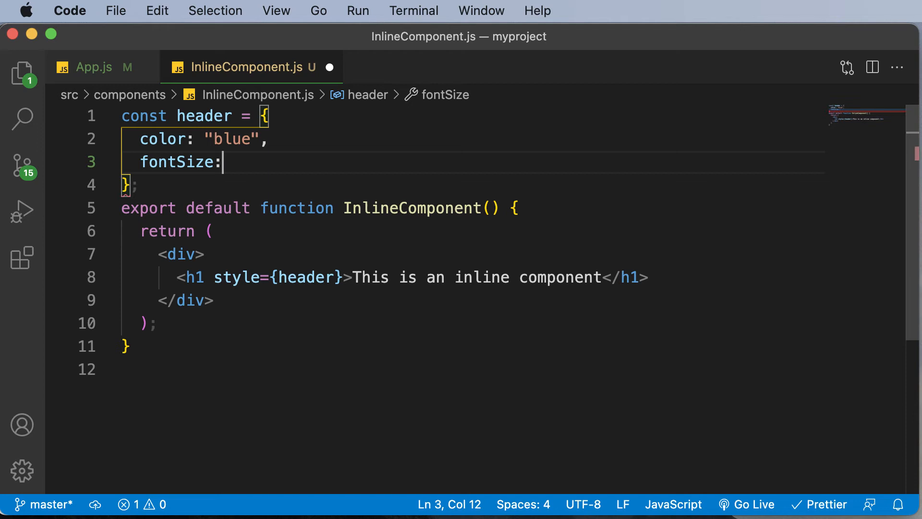
type("\"\"")
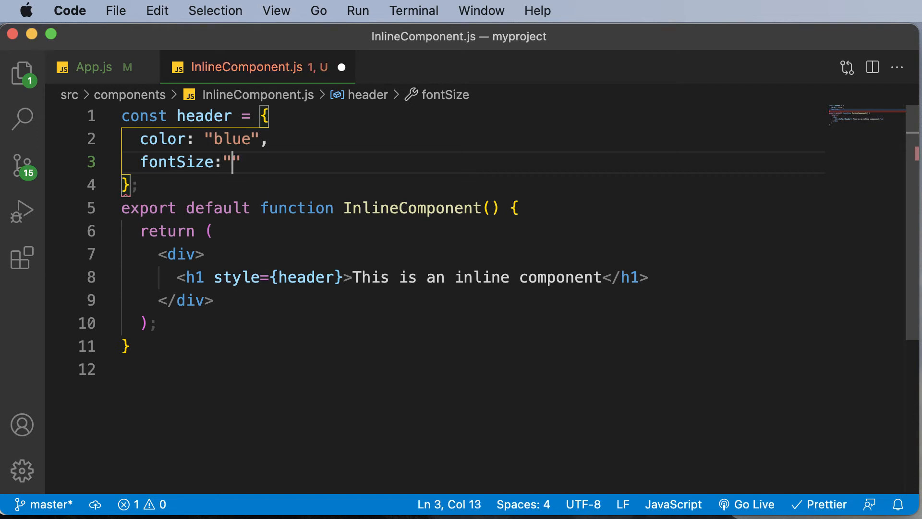
type("40px")
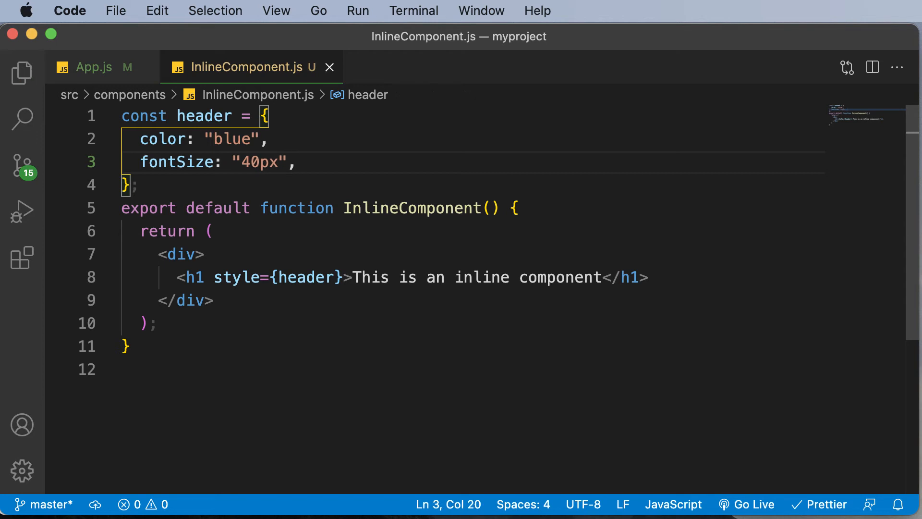
mouse_move(179, 162)
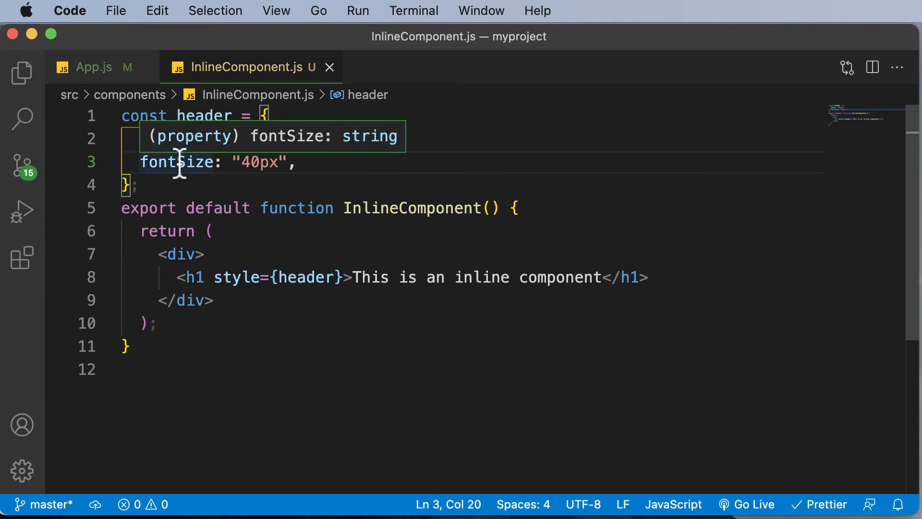
mouse_move(176, 162)
type("1")
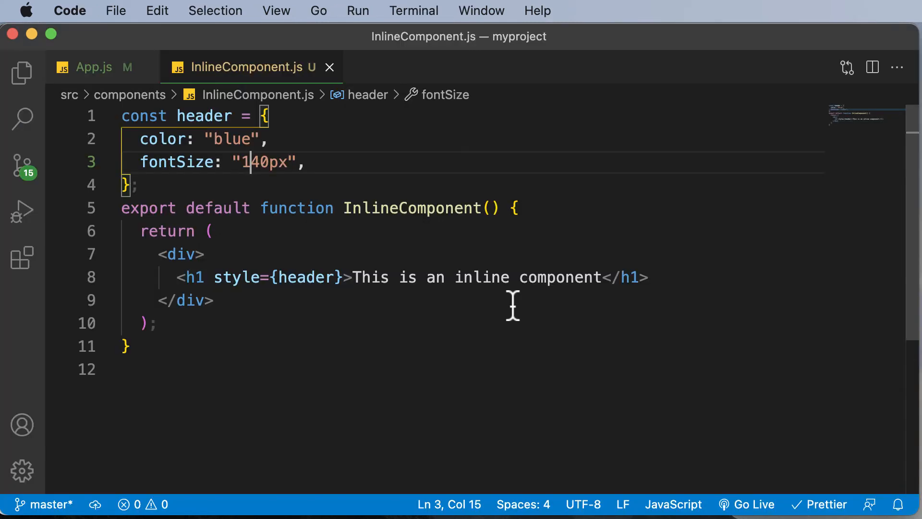
left_click(177, 161)
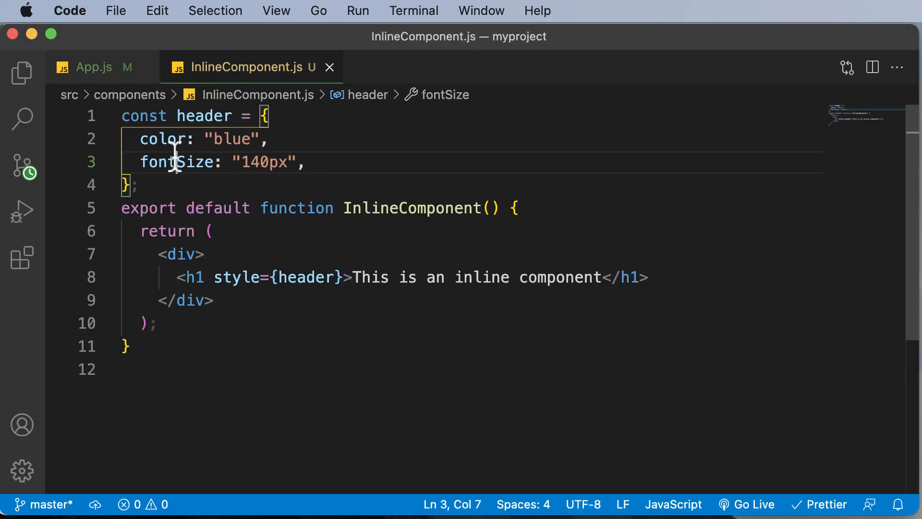
mouse_move(177, 163)
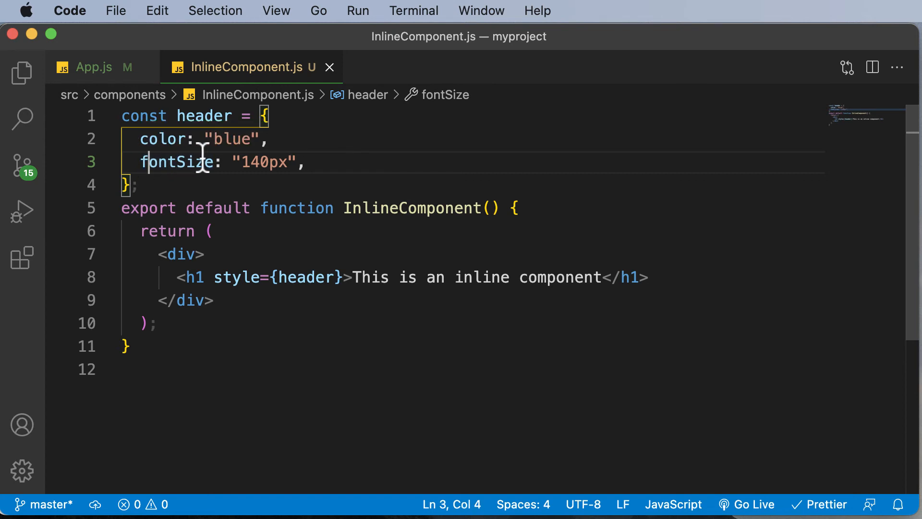
mouse_move(340, 163)
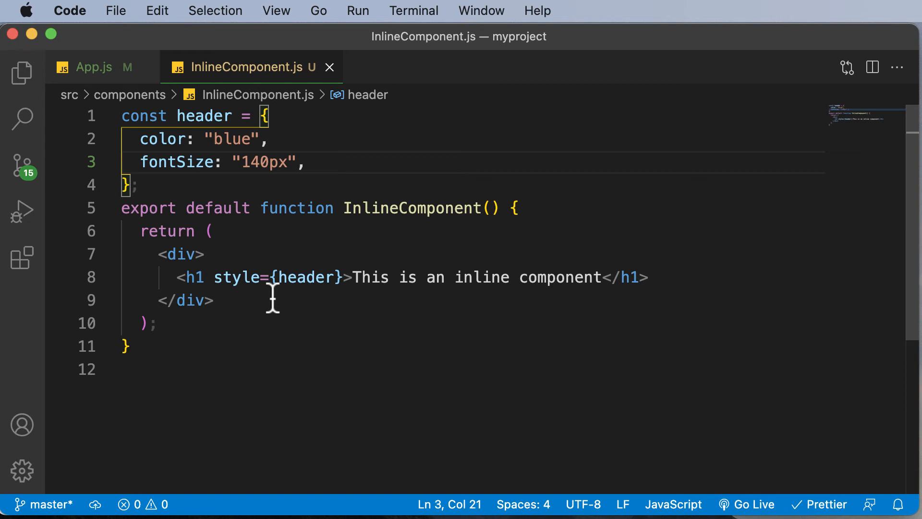
mouse_move(303, 276)
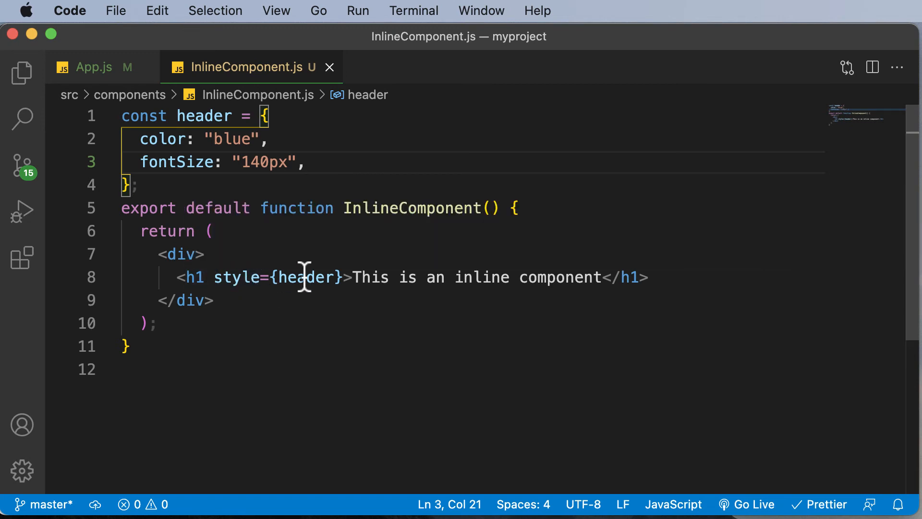
mouse_move(163, 138)
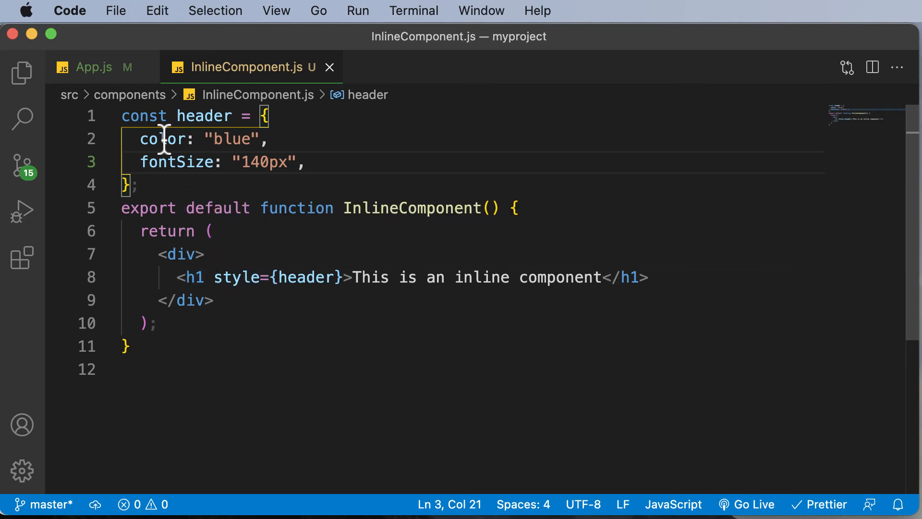
mouse_move(360, 277)
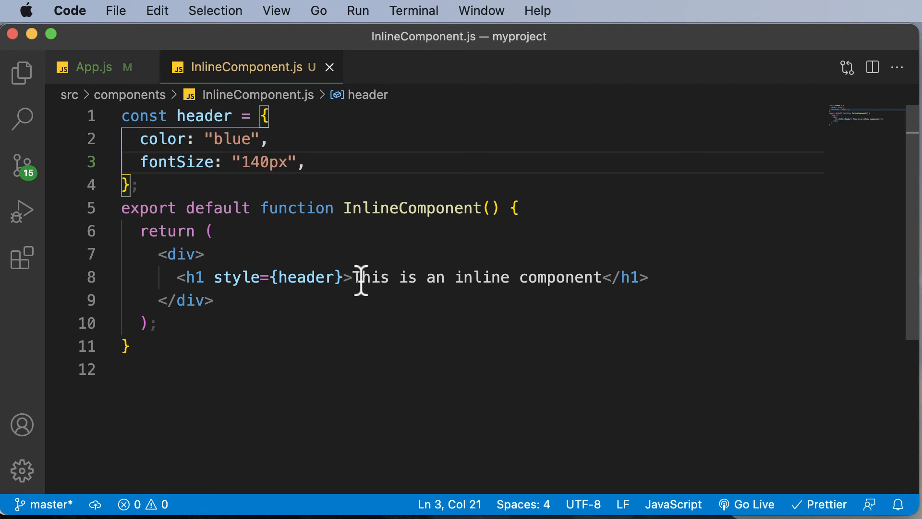
mouse_move(783, 292)
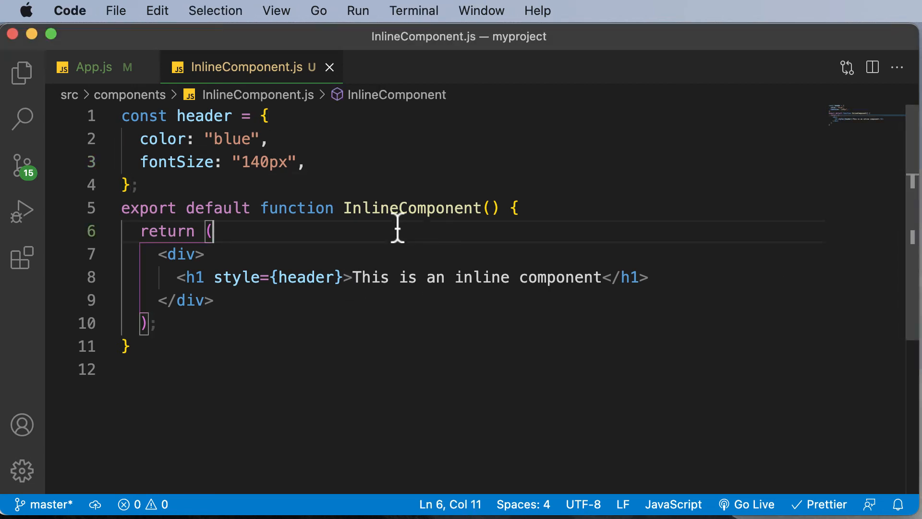
mouse_move(191, 261)
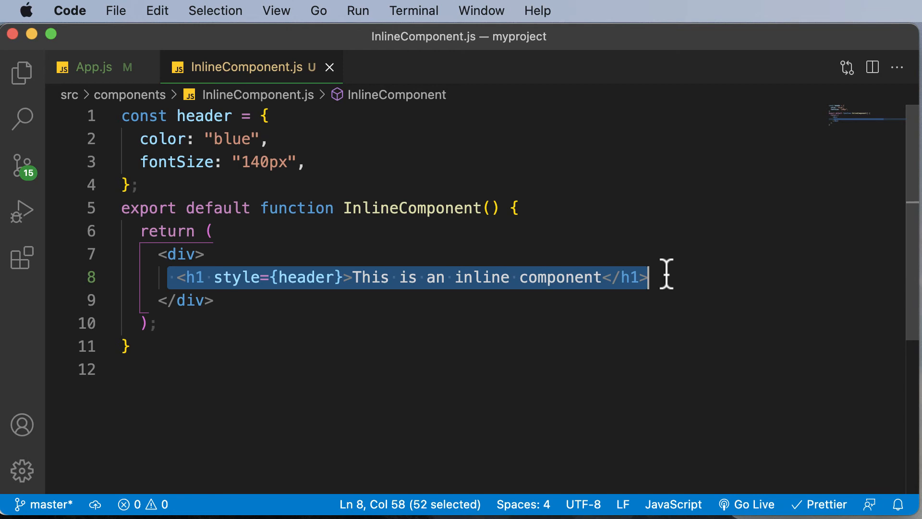
left_click(177, 277)
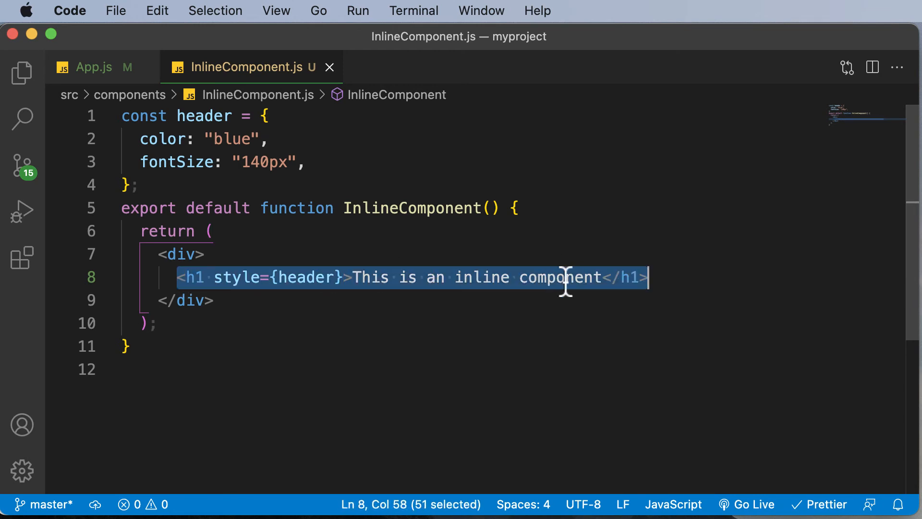
left_click(277, 276)
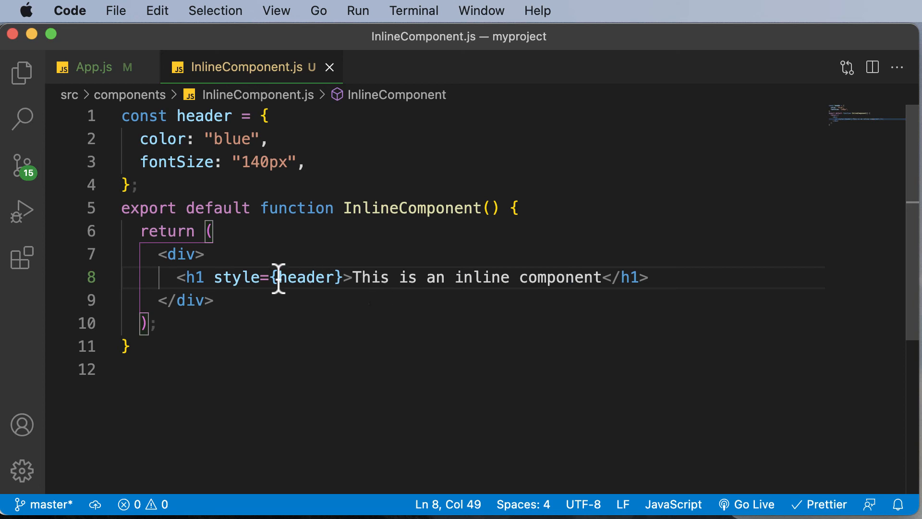
mouse_move(305, 276)
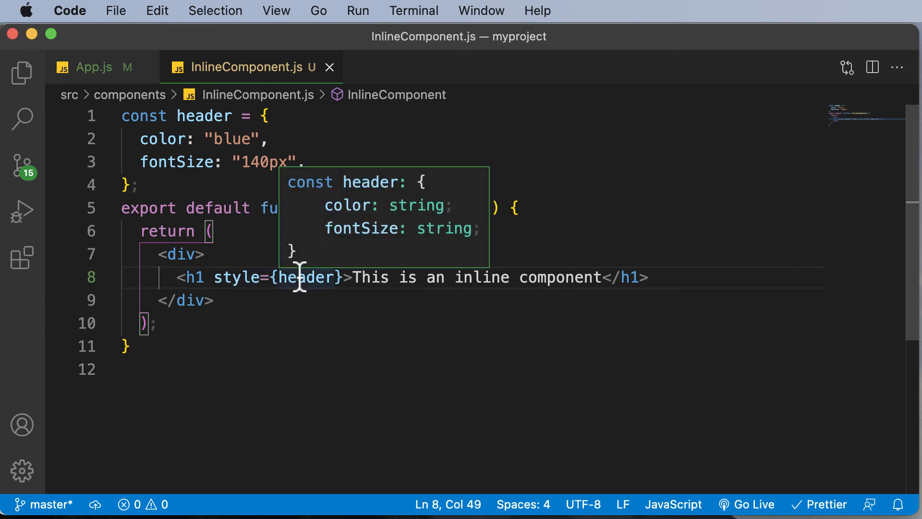
mouse_move(302, 281)
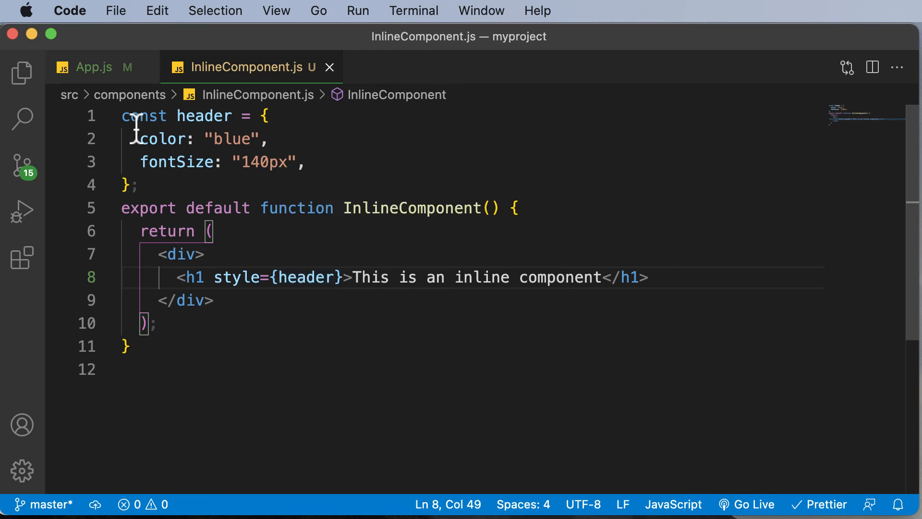
- Add a new blank line inside the header object after the fontSize: "140px" property
left_click_drag(136, 139, 304, 161)
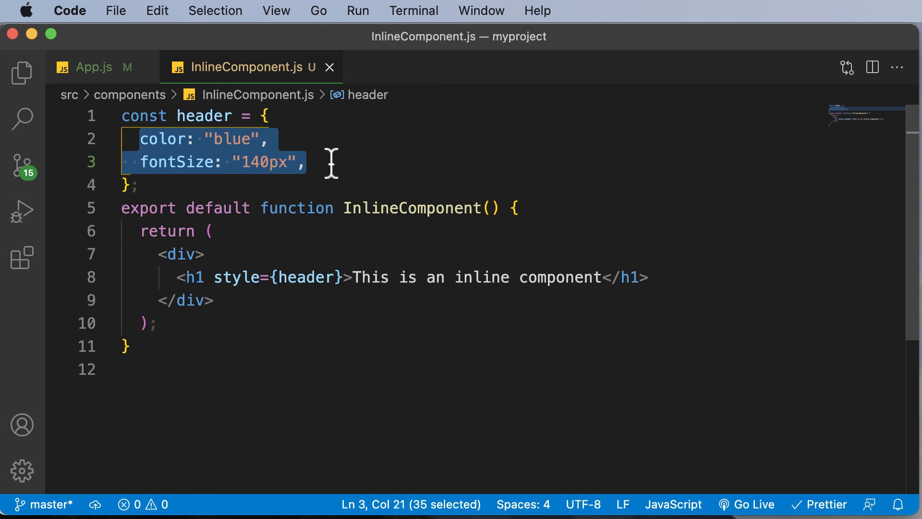
left_click(211, 116)
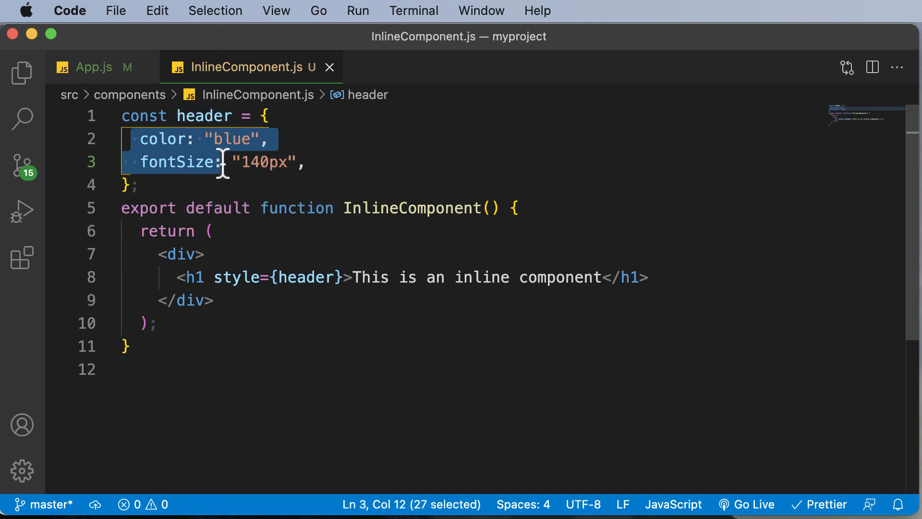
left_click_drag(226, 164, 305, 163)
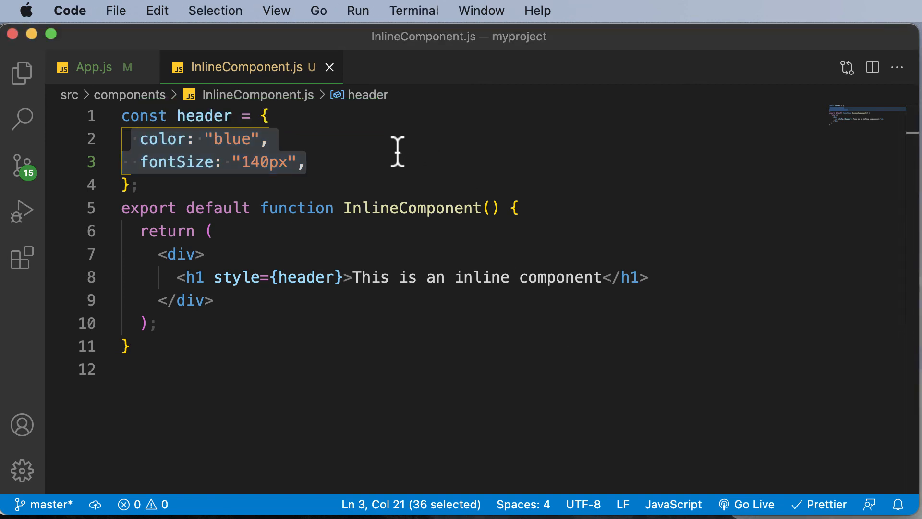
left_click(305, 163)
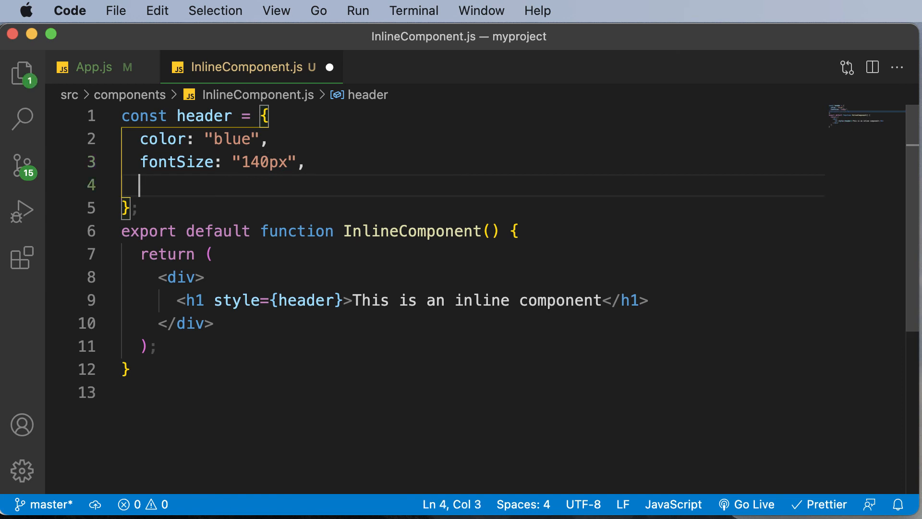
- Try a textAlign: "center" property in header, then remove it and save the file
type("textAling")
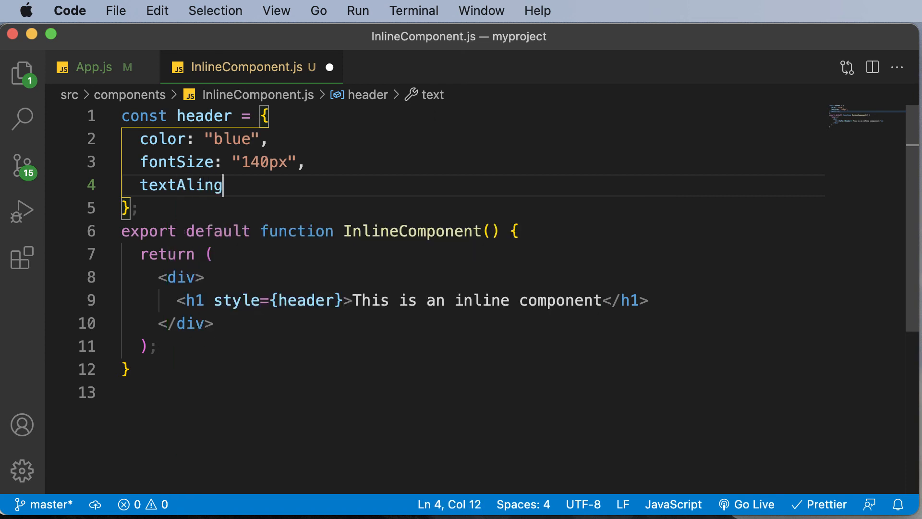
type("n:")
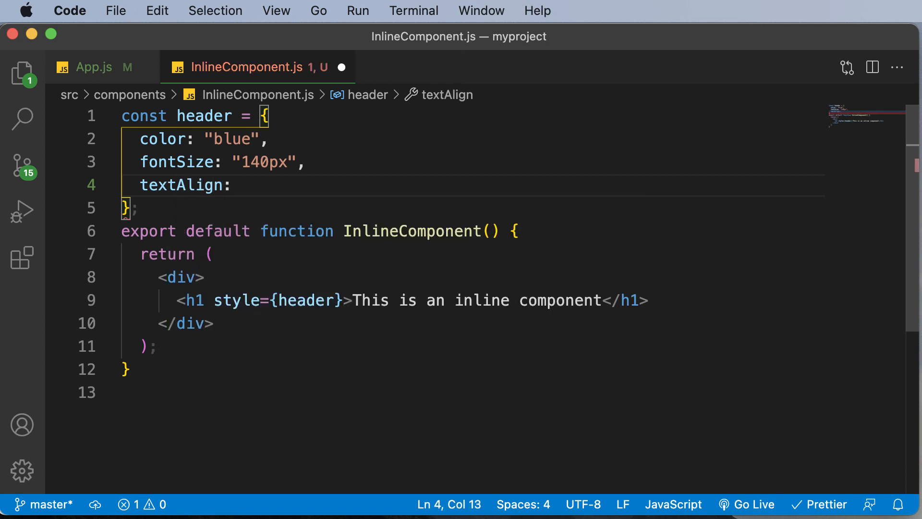
type("\"c\"")
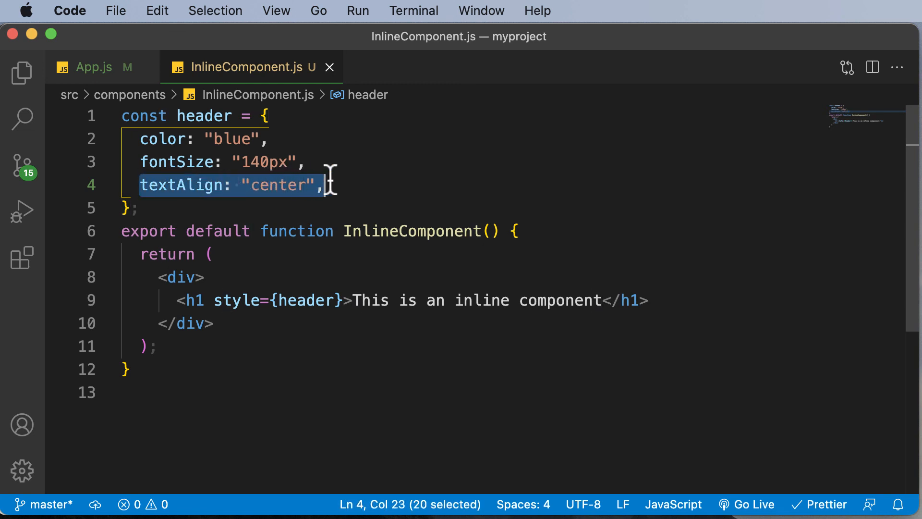
left_click(153, 185)
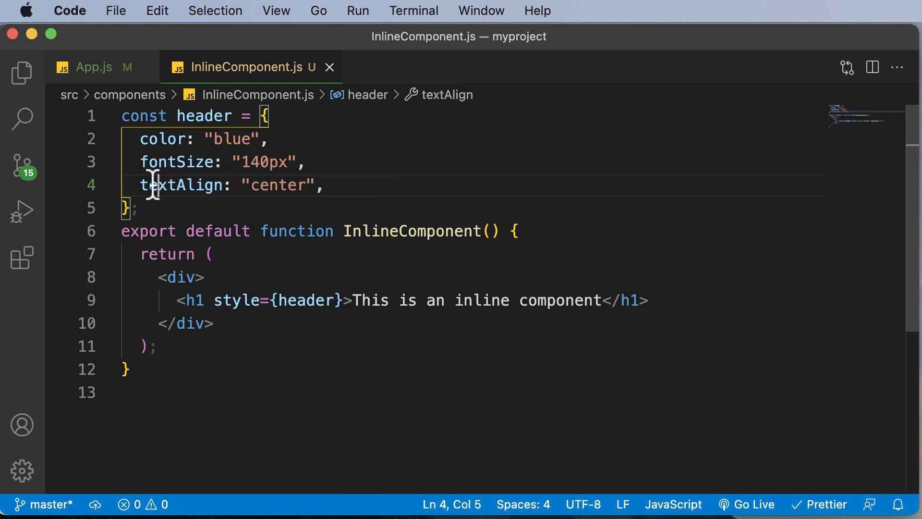
left_click(128, 185)
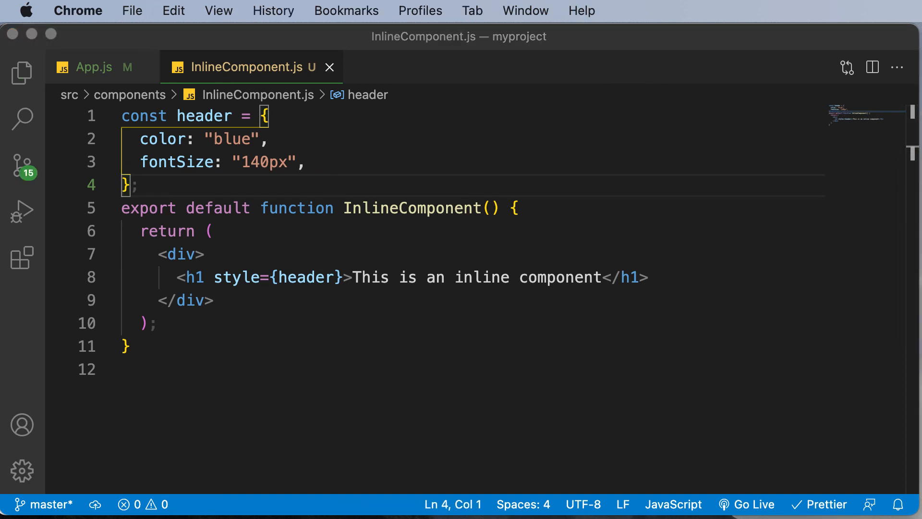
left_click(266, 161)
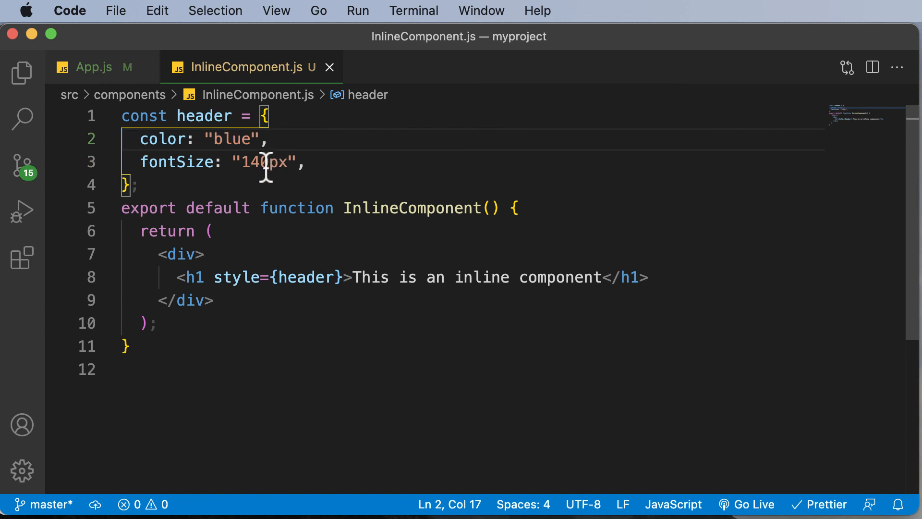
mouse_move(372, 213)
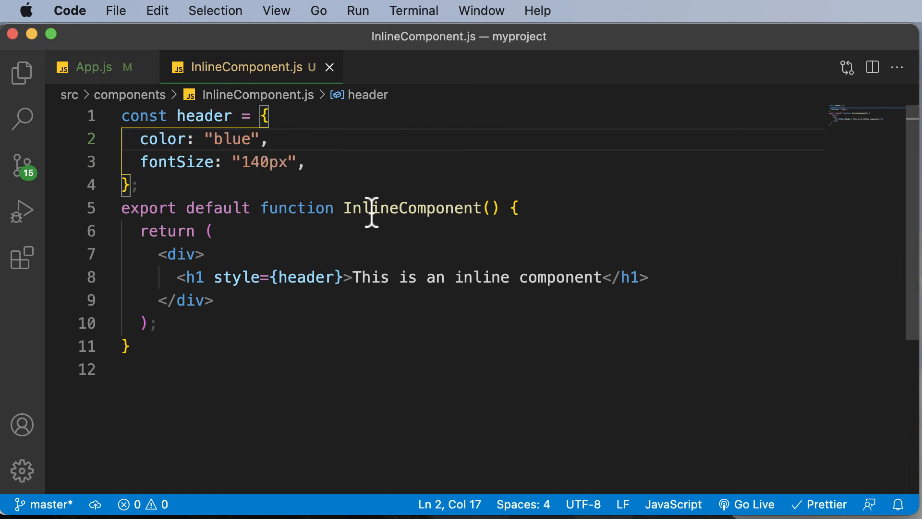
left_click(141, 162)
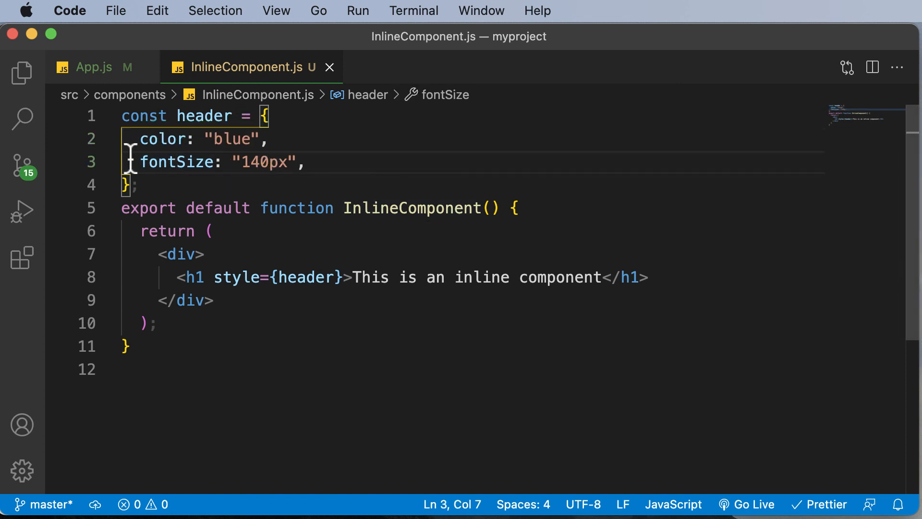
mouse_move(206, 166)
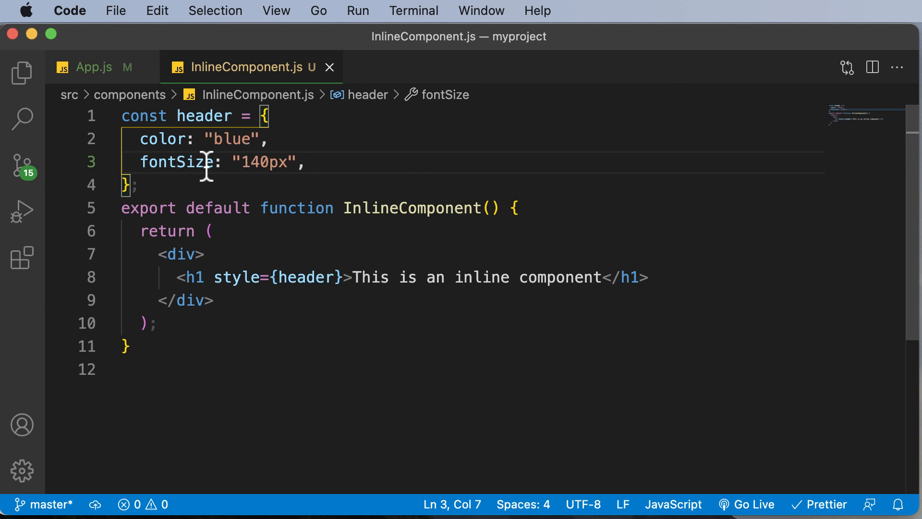
mouse_move(205, 161)
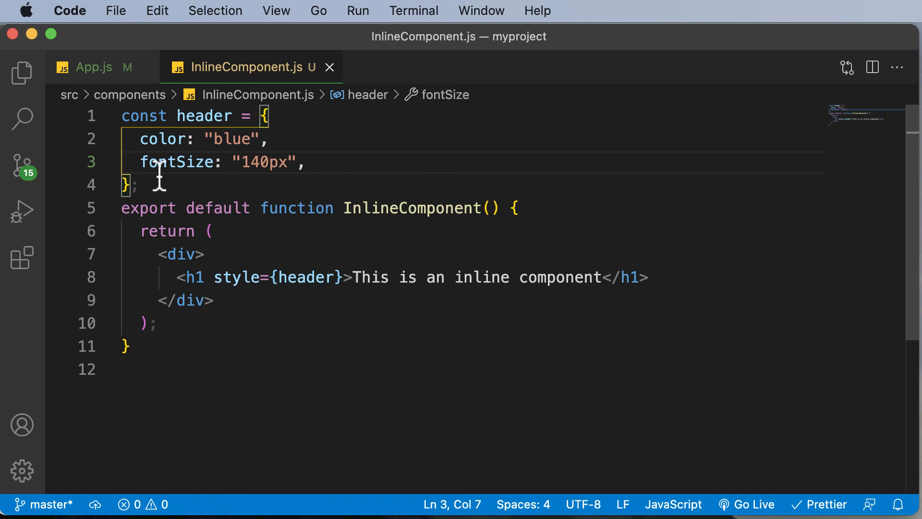
mouse_move(567, 302)
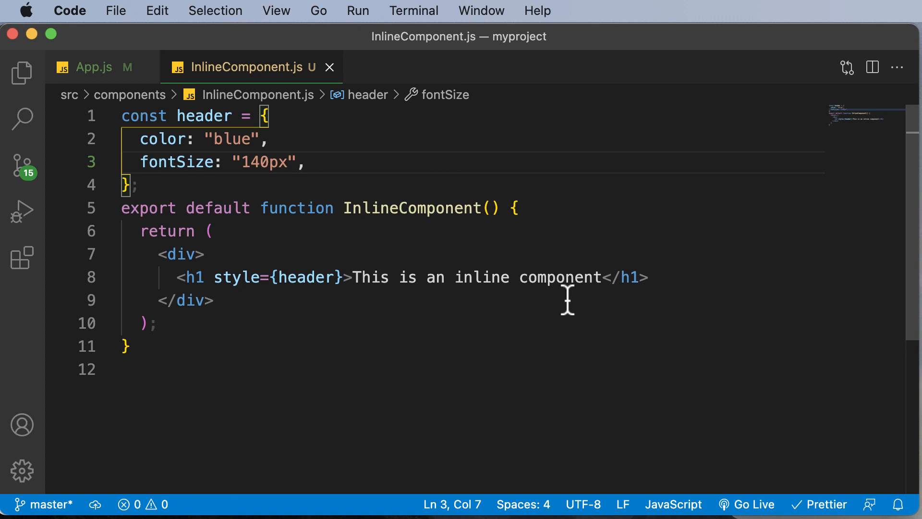